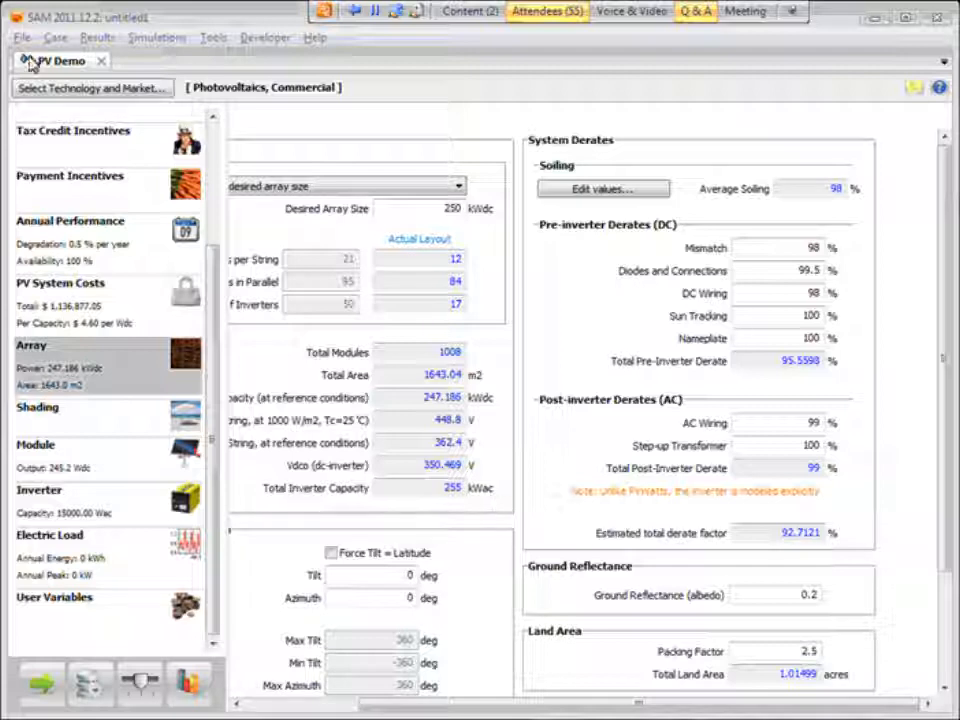
Step: Start a new file without saving the old one, choosing PVWatts System Model with Residential financing
{"action": "left_click", "coordinate": [19, 38]}
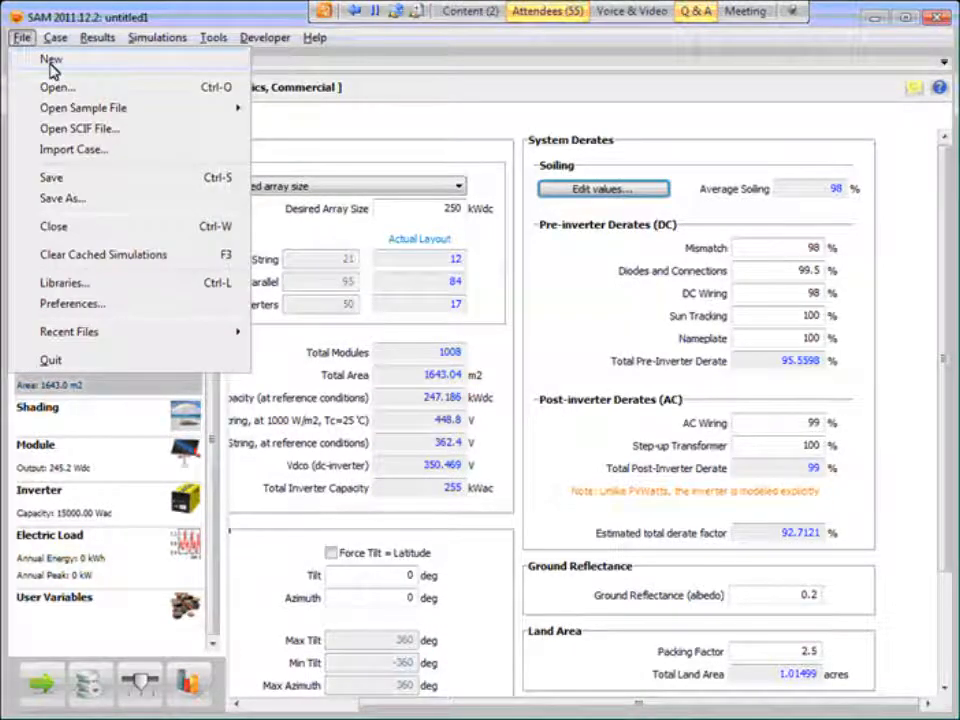
{"action": "left_click", "coordinate": [52, 64]}
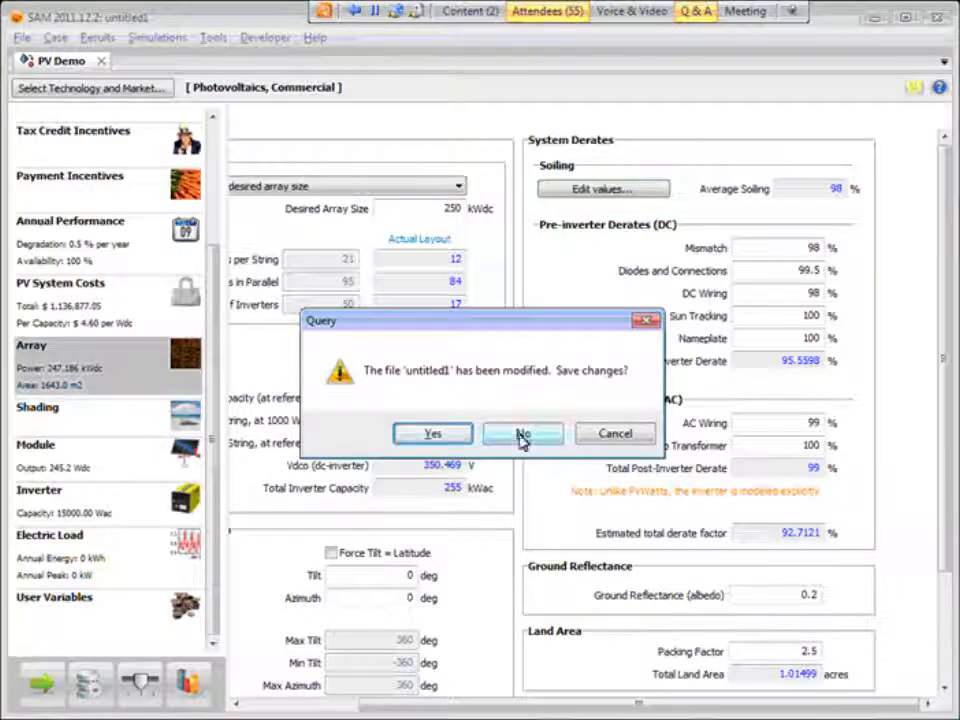
{"action": "left_click", "coordinate": [522, 433]}
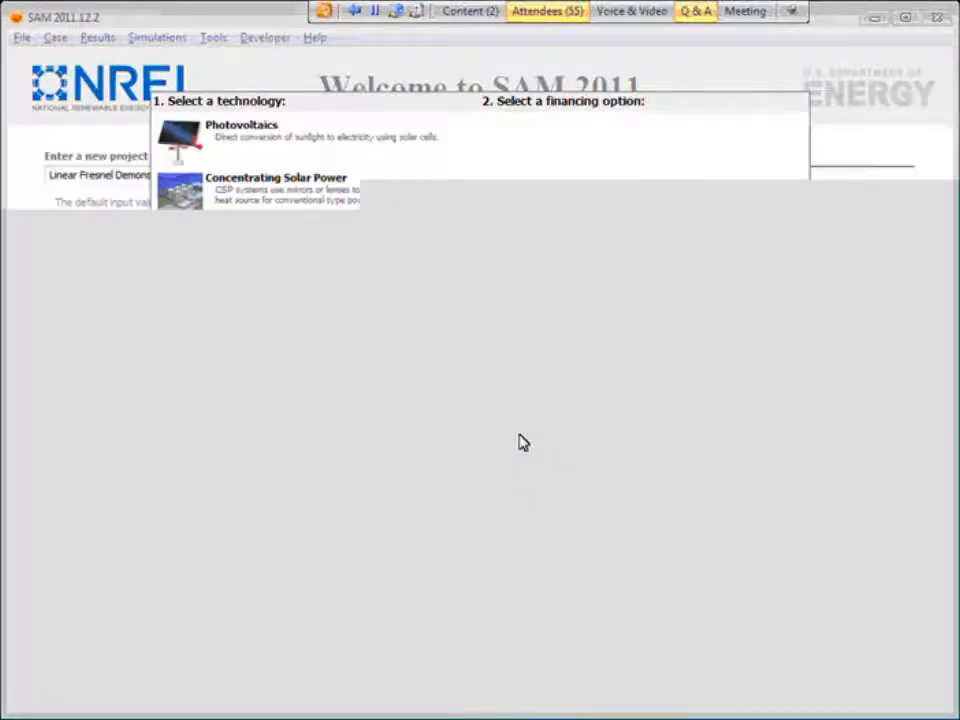
{"action": "left_click", "coordinate": [240, 130]}
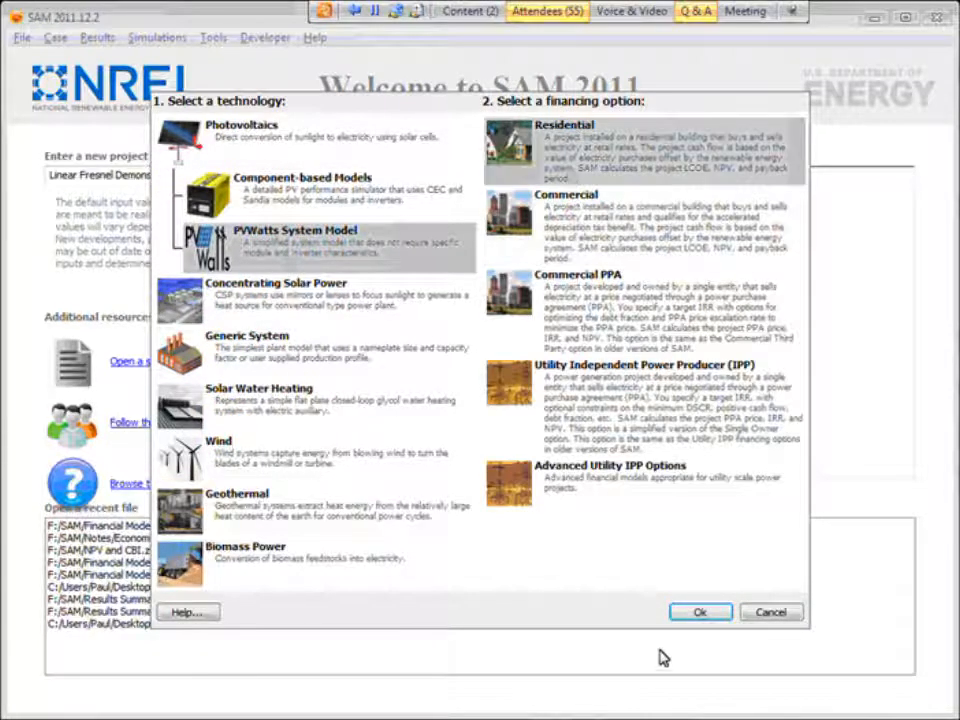
{"action": "left_click", "coordinate": [699, 611]}
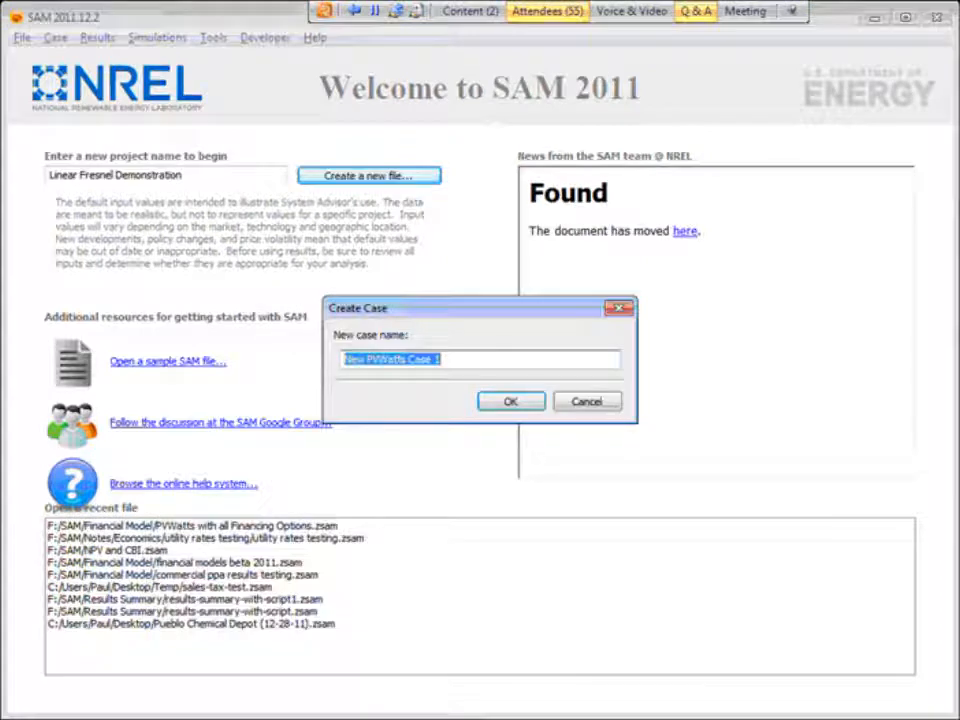
Step: Name the new case 'PVWatts for P50 P90 Demo'
{"action": "type", "text": "PVWatts for P50 P"}
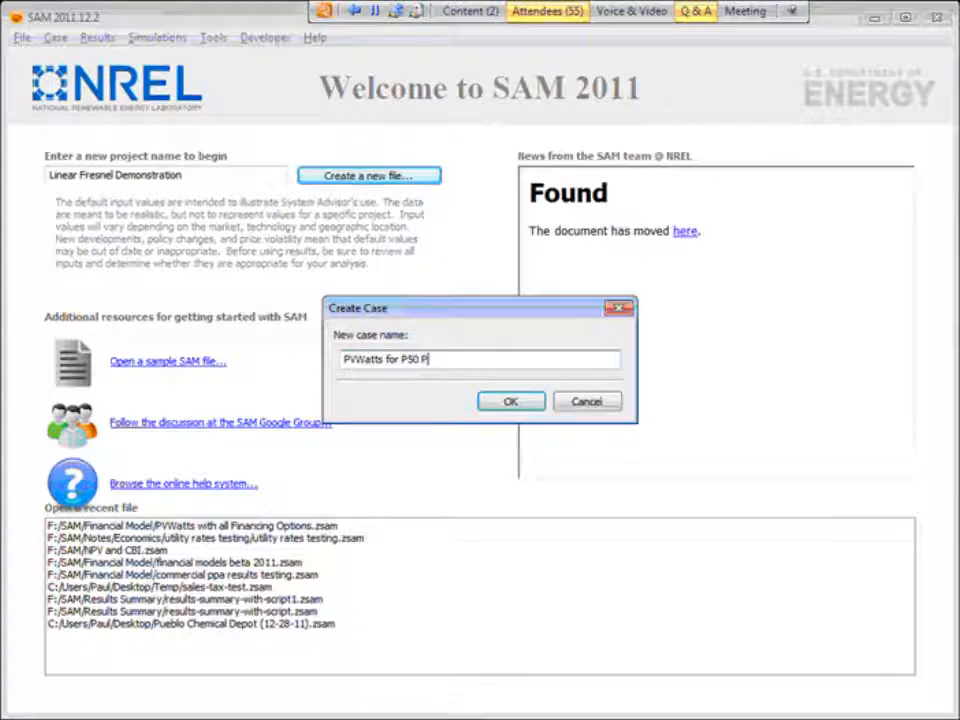
{"action": "type", "text": "90 Demo"}
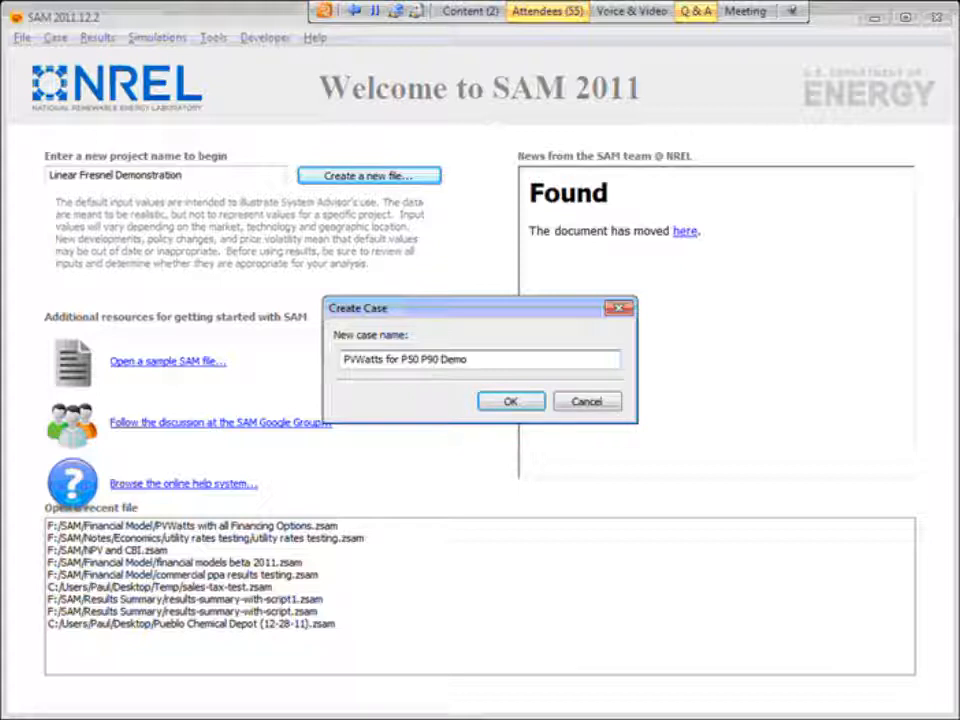
{"action": "left_click", "coordinate": [511, 400]}
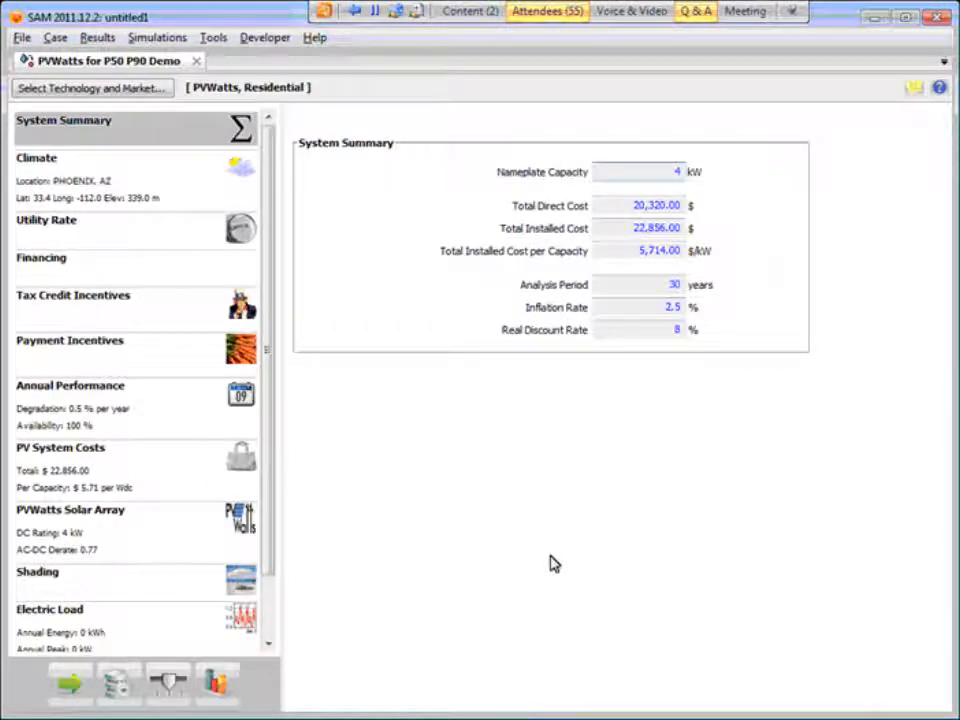
Step: Filter the weather files for 'portland' and select SAM/OR Portland.tm2 as the climate
{"action": "left_click", "coordinate": [37, 158]}
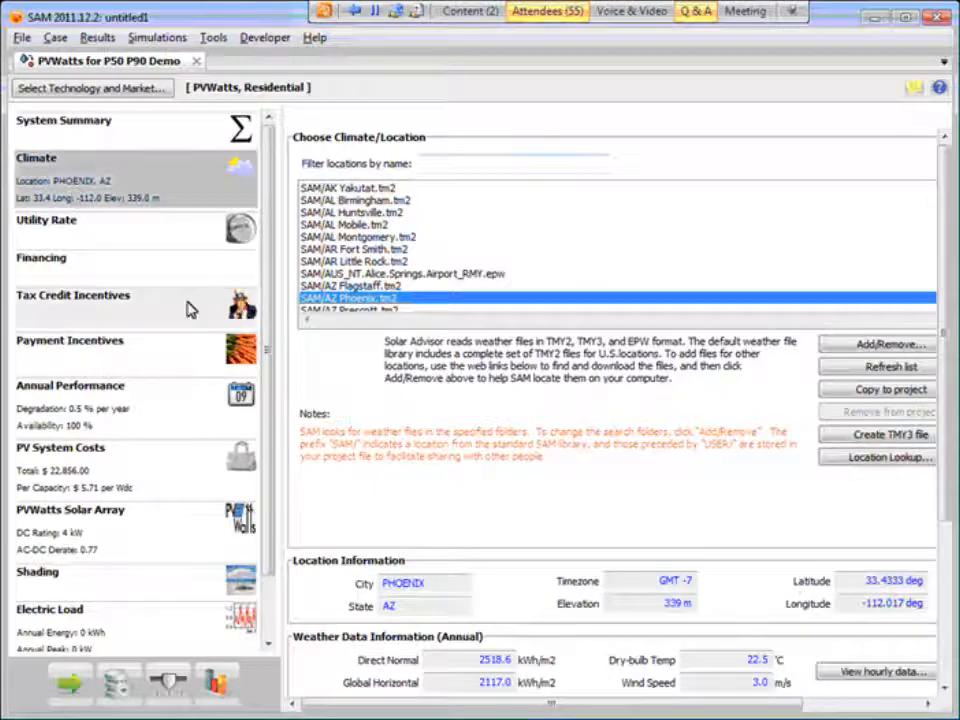
{"action": "left_click", "coordinate": [70, 510]}
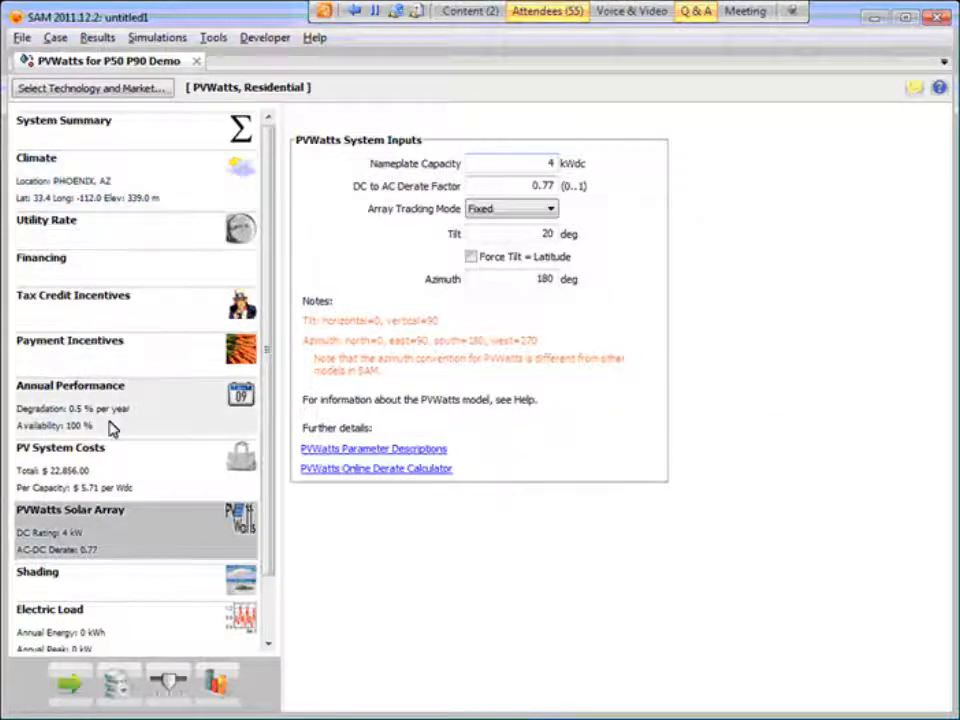
{"action": "left_click", "coordinate": [36, 157]}
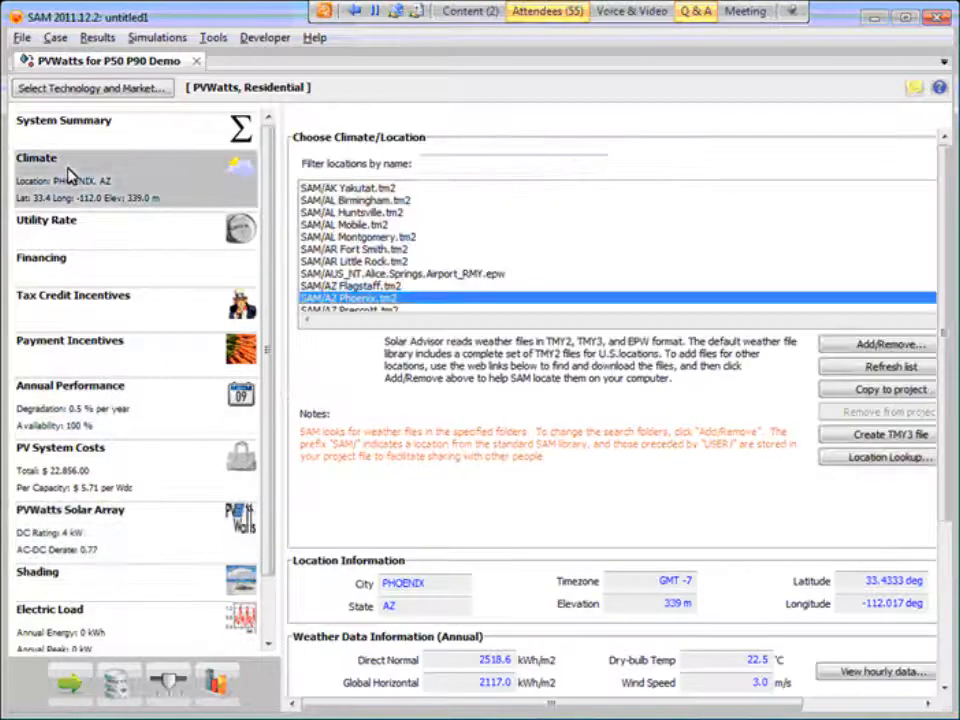
{"action": "type", "text": "p"}
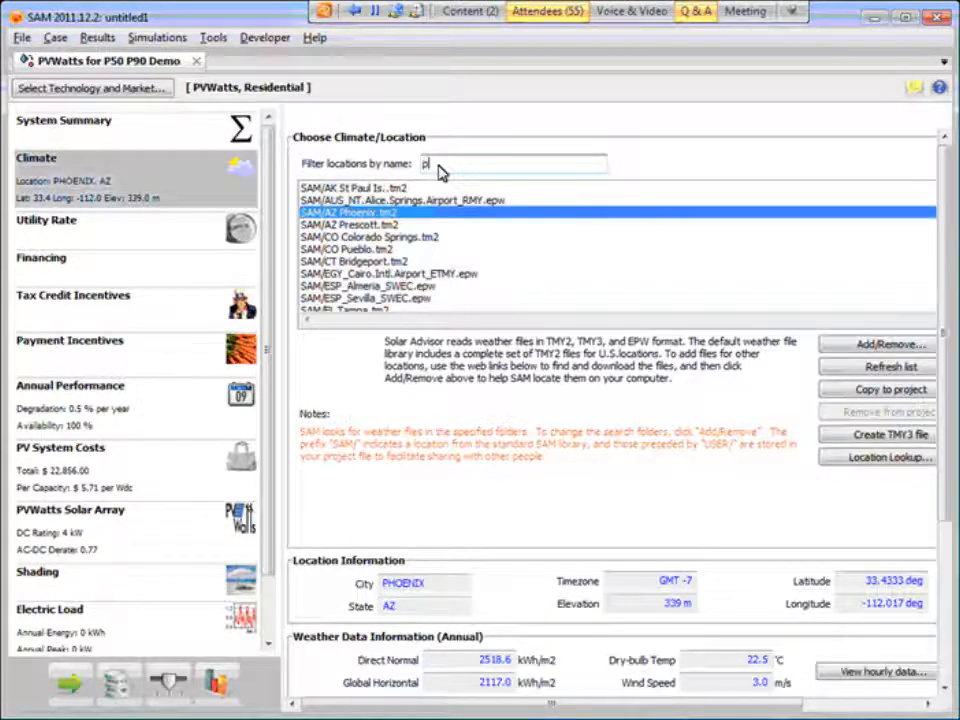
{"action": "type", "text": "ortland"}
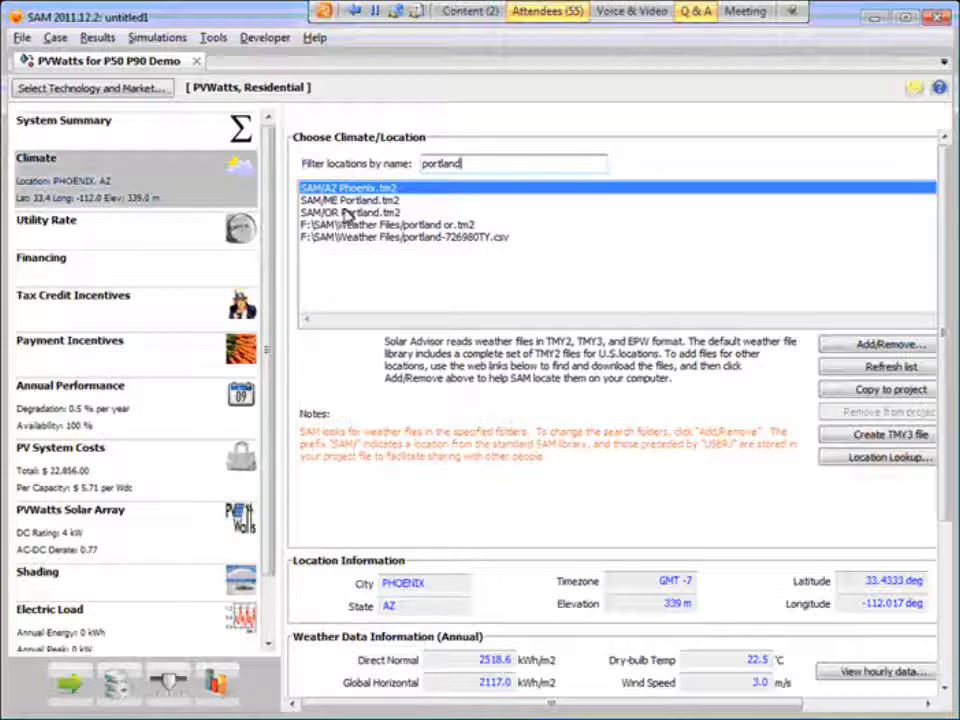
{"action": "left_click", "coordinate": [347, 212]}
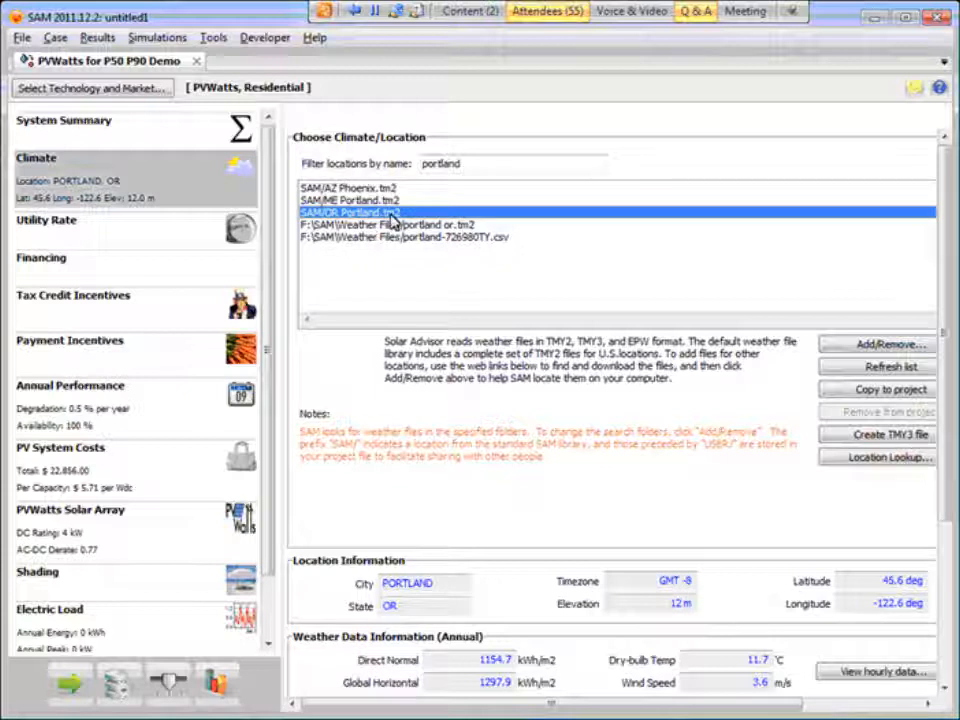
{"action": "mouse_move", "coordinate": [417, 438]}
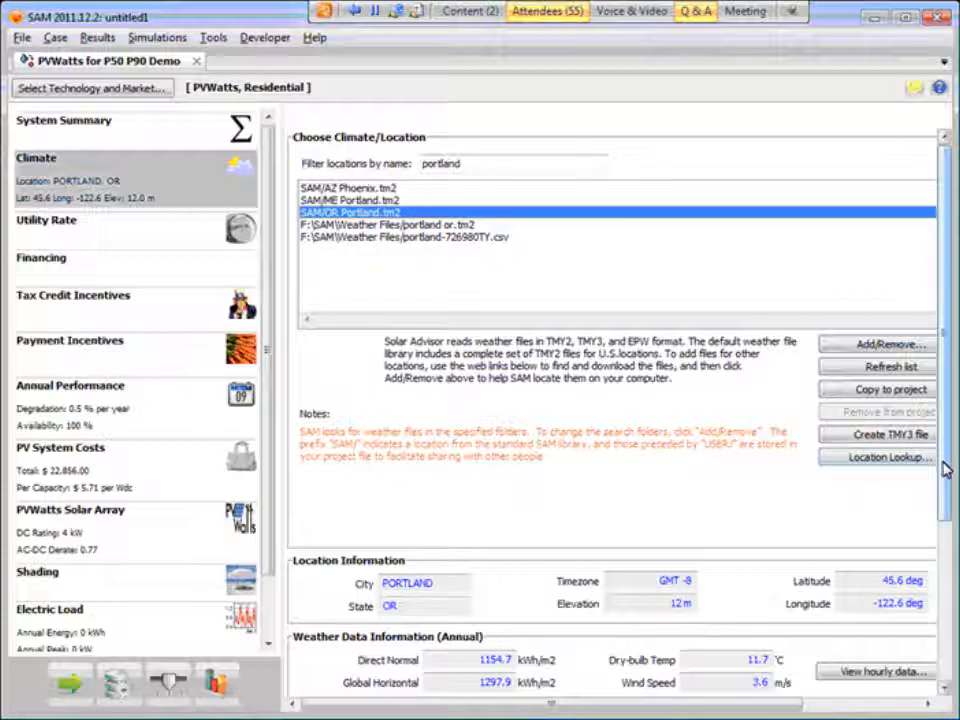
Step: Scroll down the sidebar toward the Configure simulations button
{"action": "scroll", "scroll_direction": "down", "scroll_amount": 3}
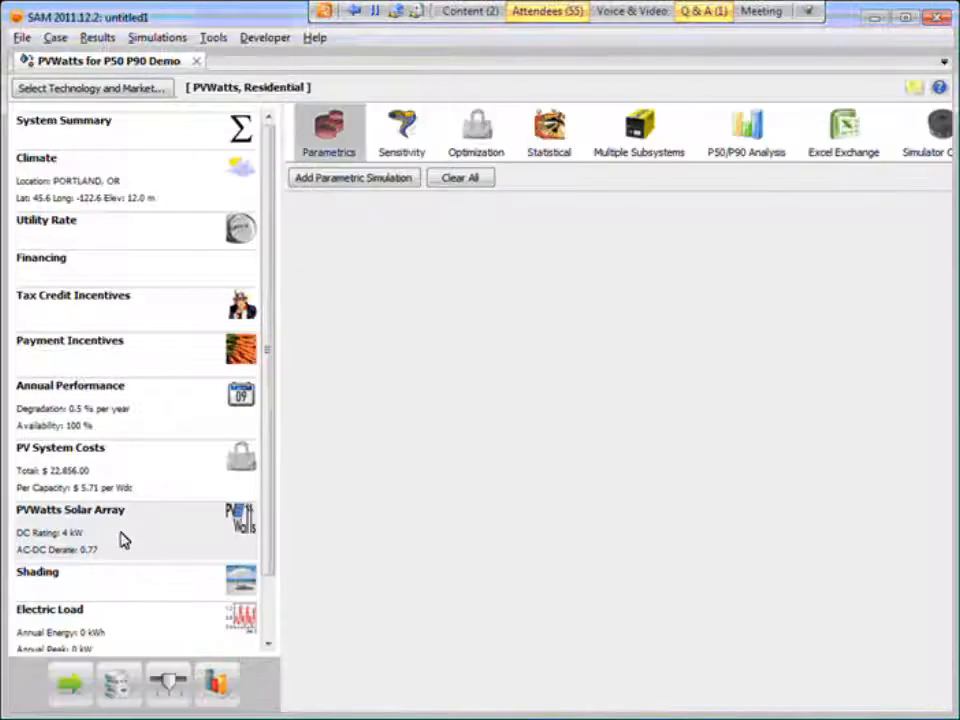
Step: Open the P50/P90 Analysis page from the simulation configuration toolbar
{"action": "left_click", "coordinate": [747, 128]}
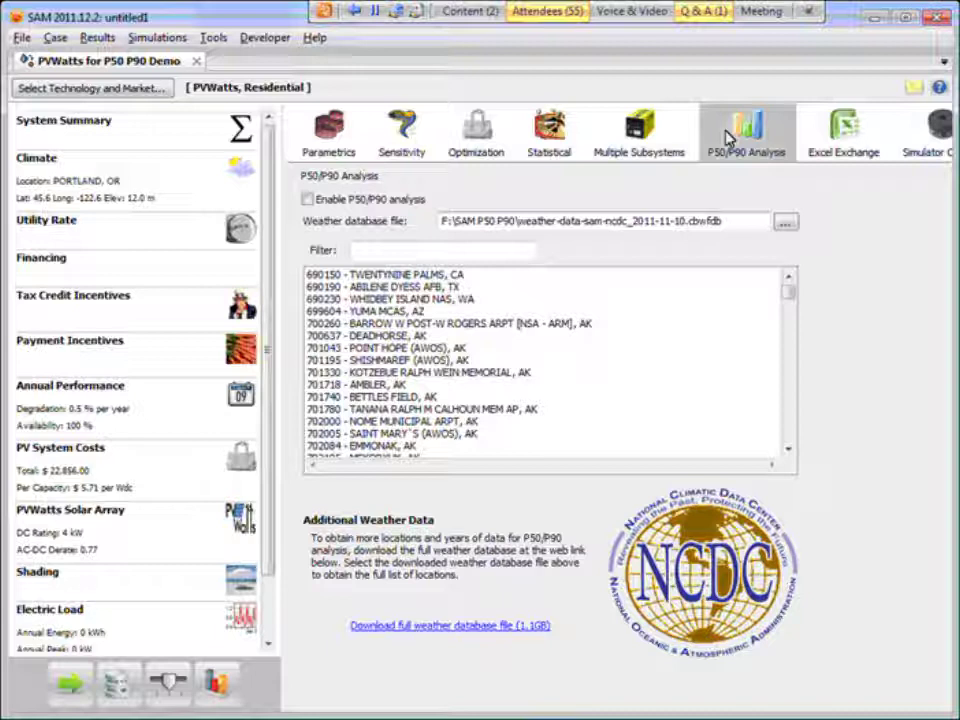
{"action": "mouse_move", "coordinate": [758, 116]}
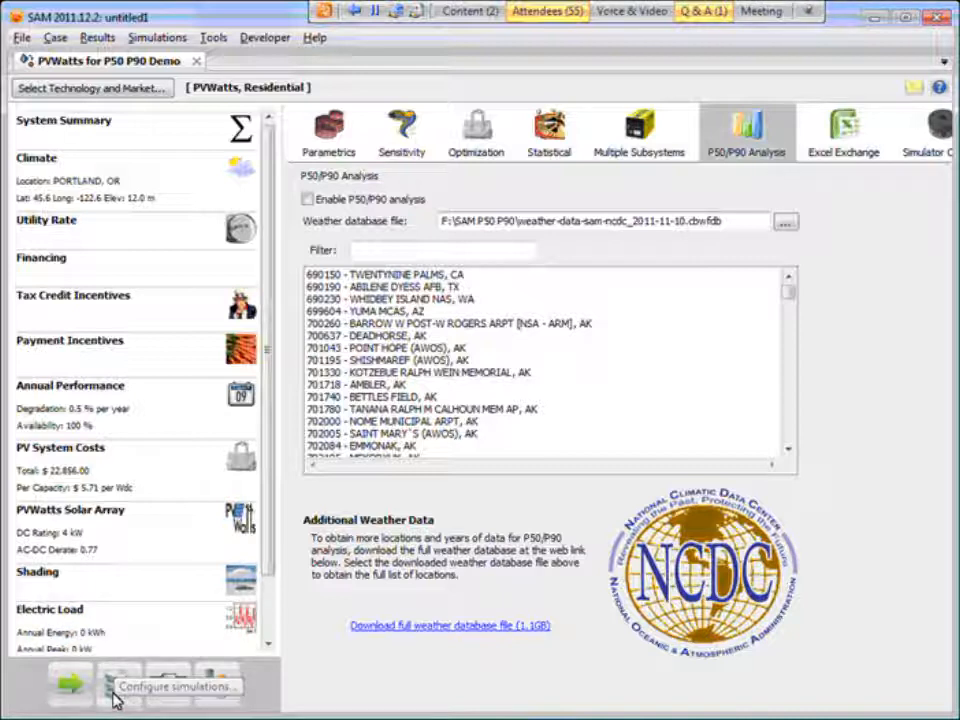
{"action": "mouse_move", "coordinate": [218, 667]}
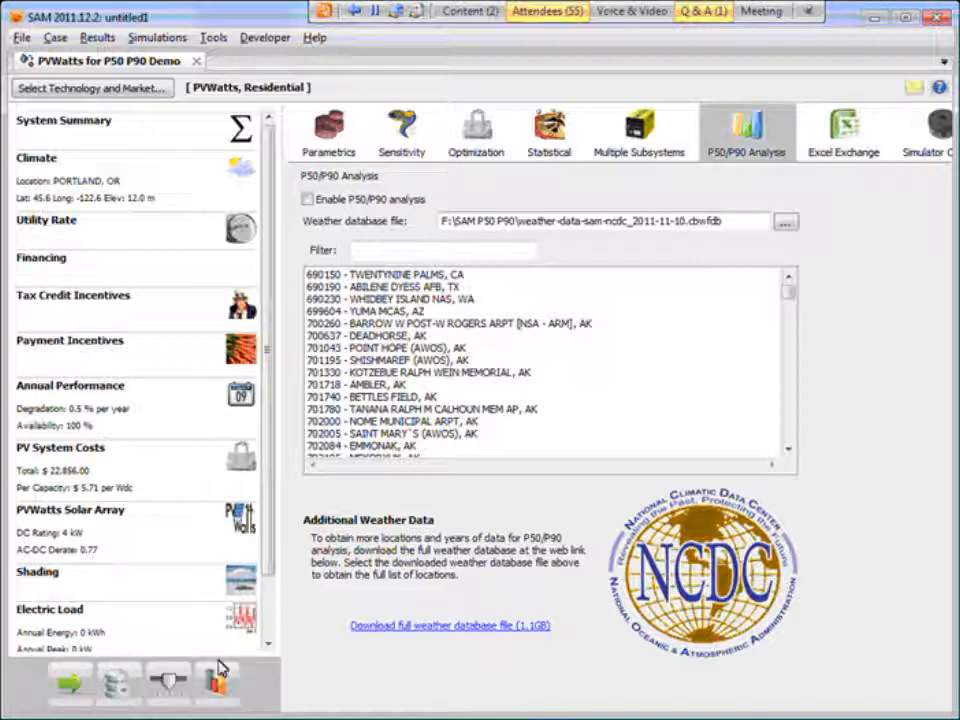
{"action": "mouse_move", "coordinate": [285, 617]}
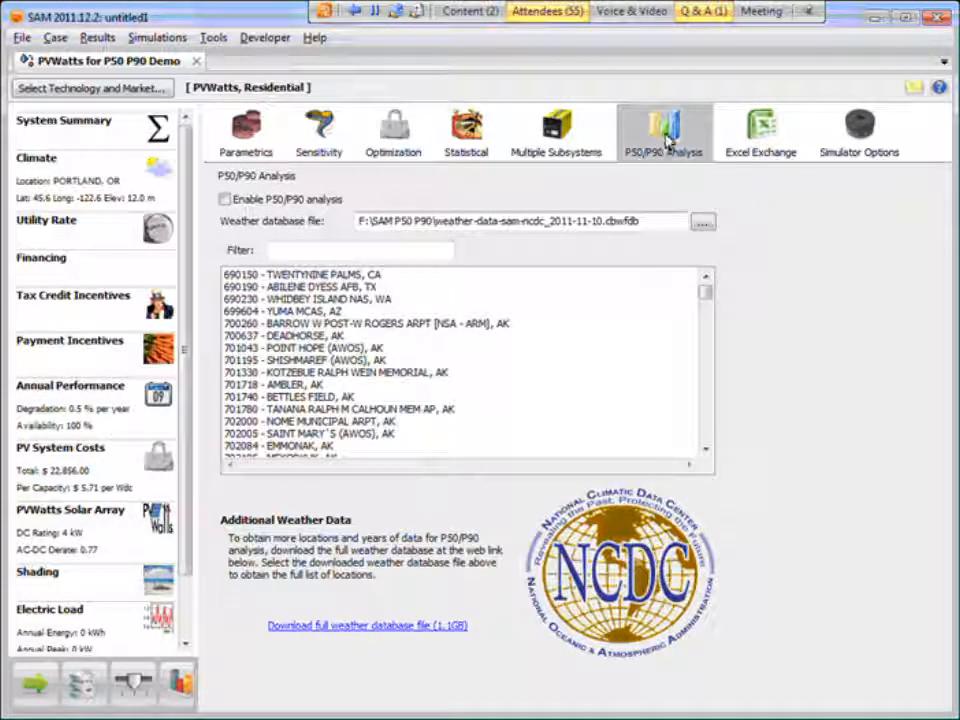
{"action": "mouse_move", "coordinate": [843, 400]}
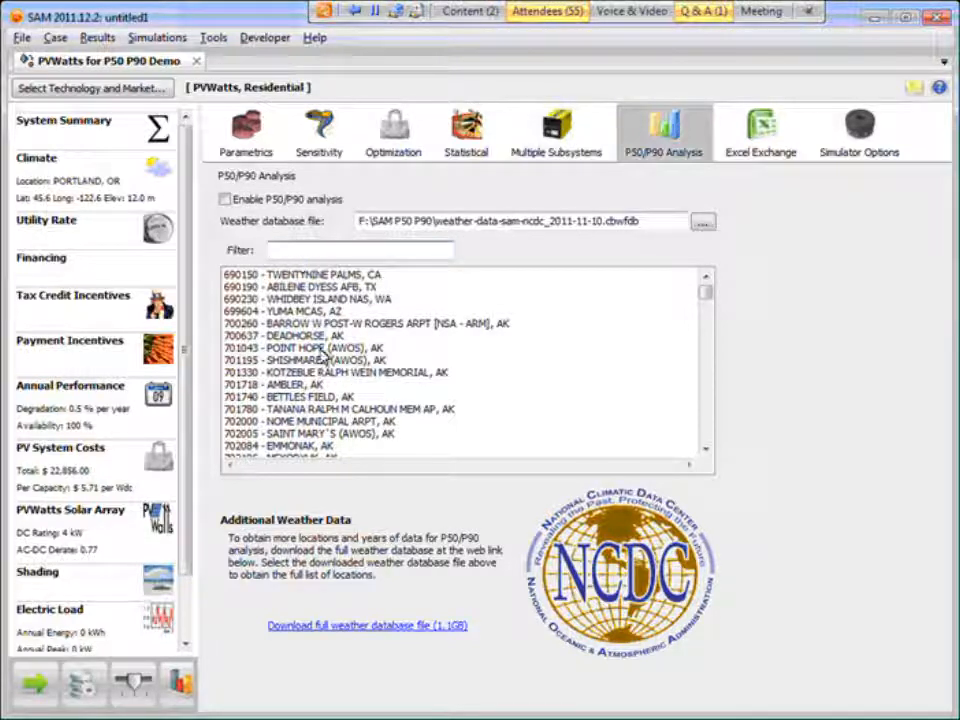
{"action": "mouse_move", "coordinate": [345, 289]}
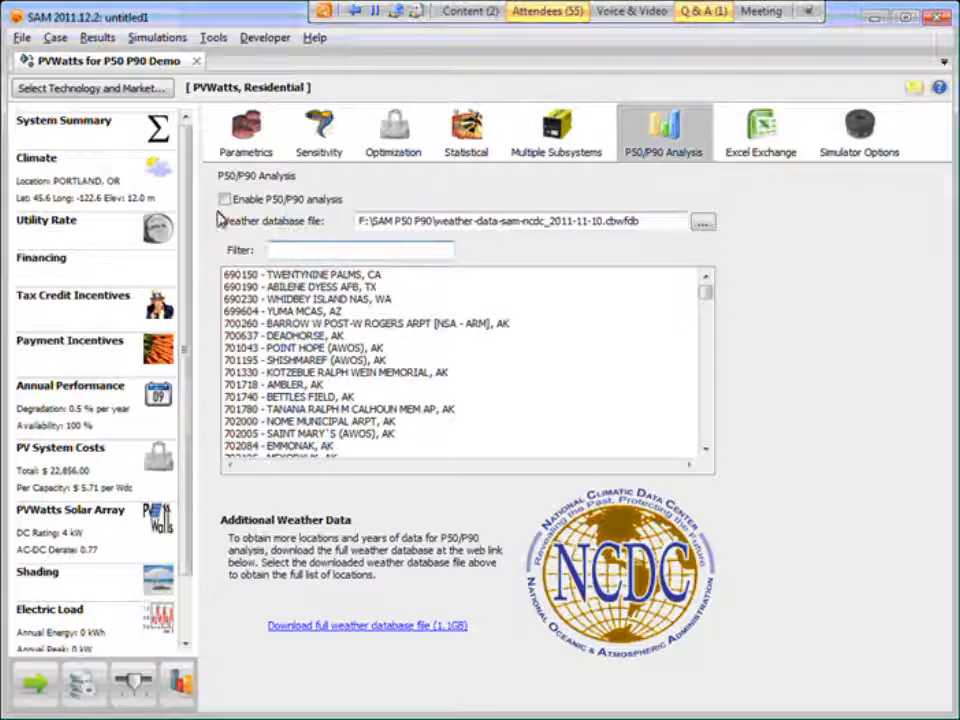
Step: Enable P50/P90 analysis using station 726980 Portland International AP, OR, found by filtering 'portlan'
{"action": "left_click", "coordinate": [226, 199]}
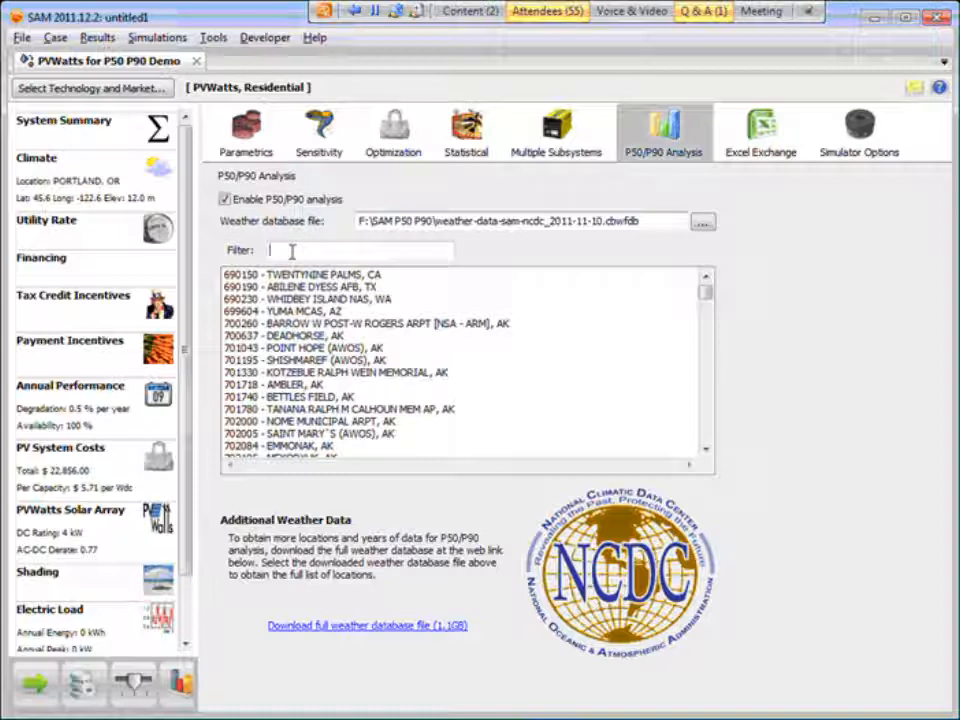
{"action": "type", "text": "portlan"}
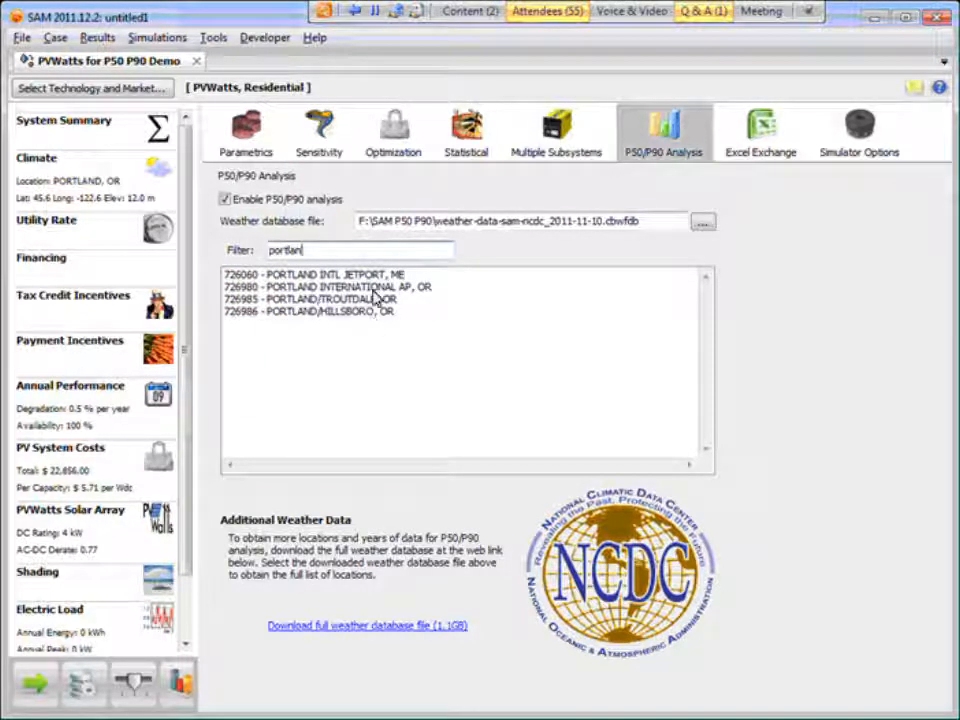
{"action": "left_click", "coordinate": [330, 287]}
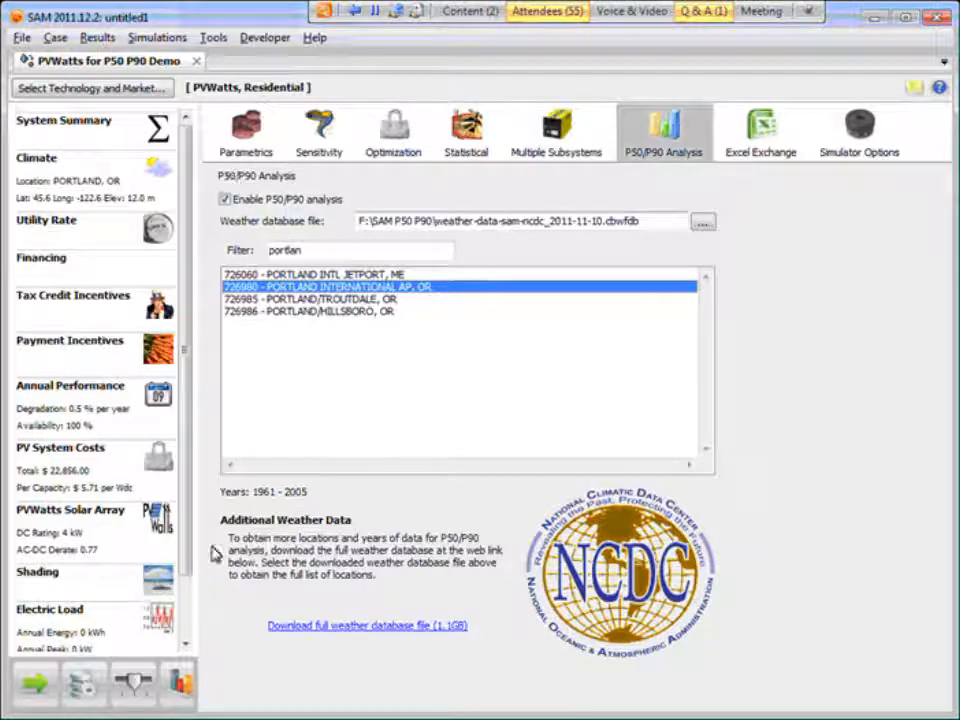
{"action": "left_click", "coordinate": [28, 686]}
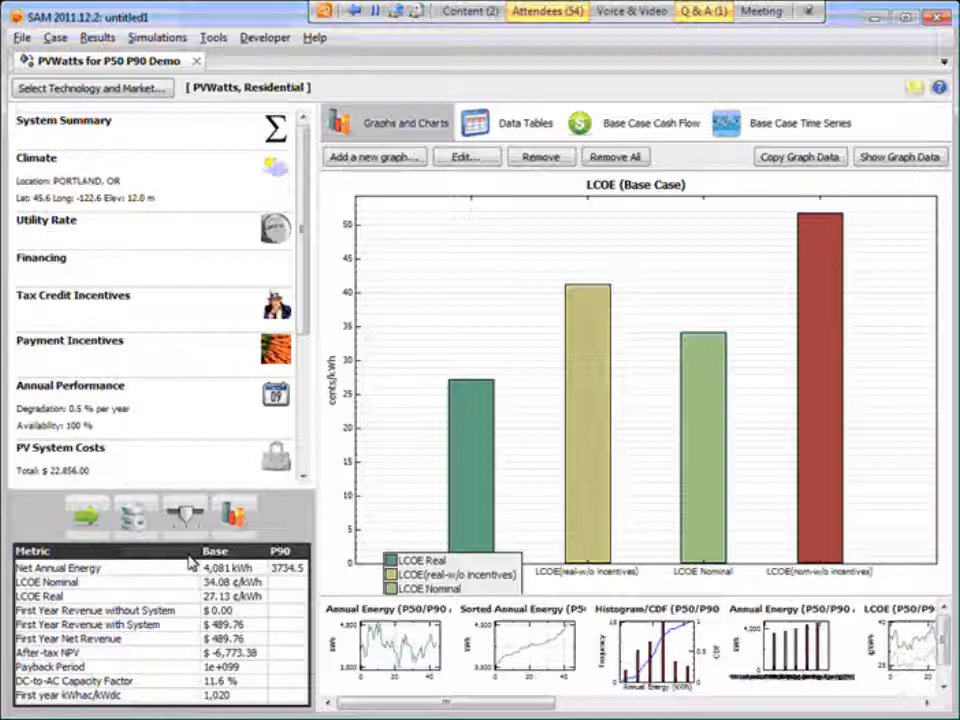
{"action": "mouse_move", "coordinate": [205, 586]}
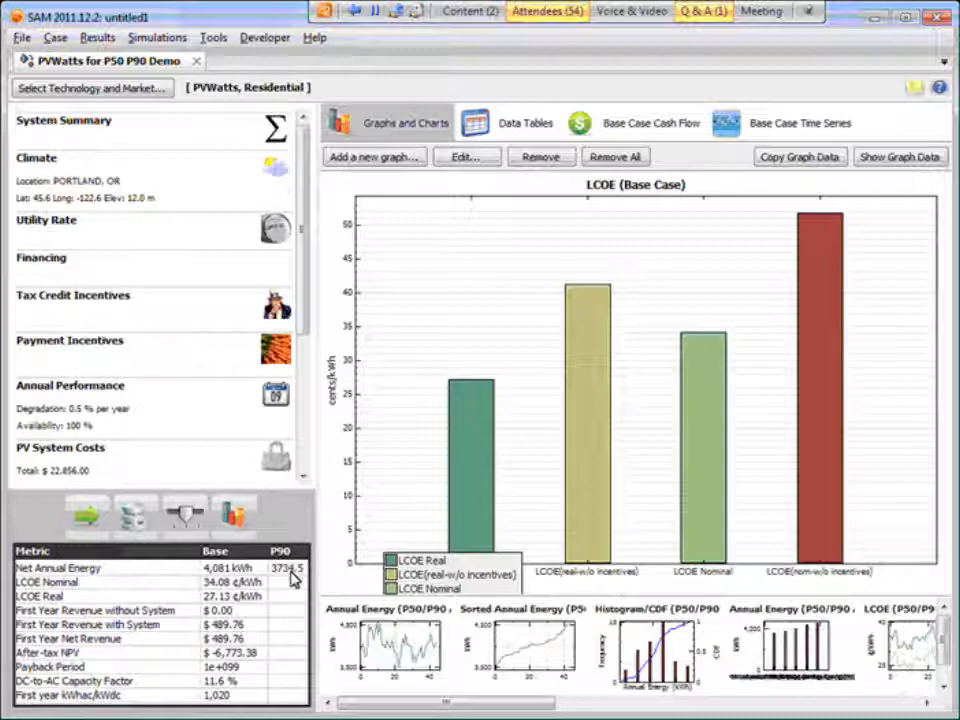
{"action": "mouse_move", "coordinate": [70, 570]}
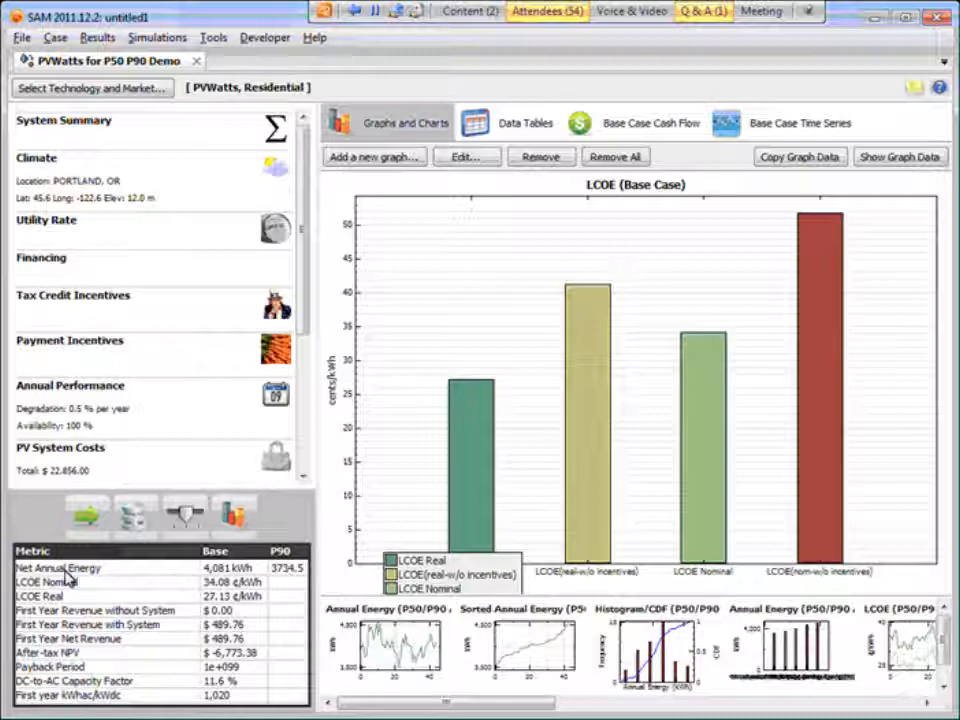
{"action": "mouse_move", "coordinate": [290, 604]}
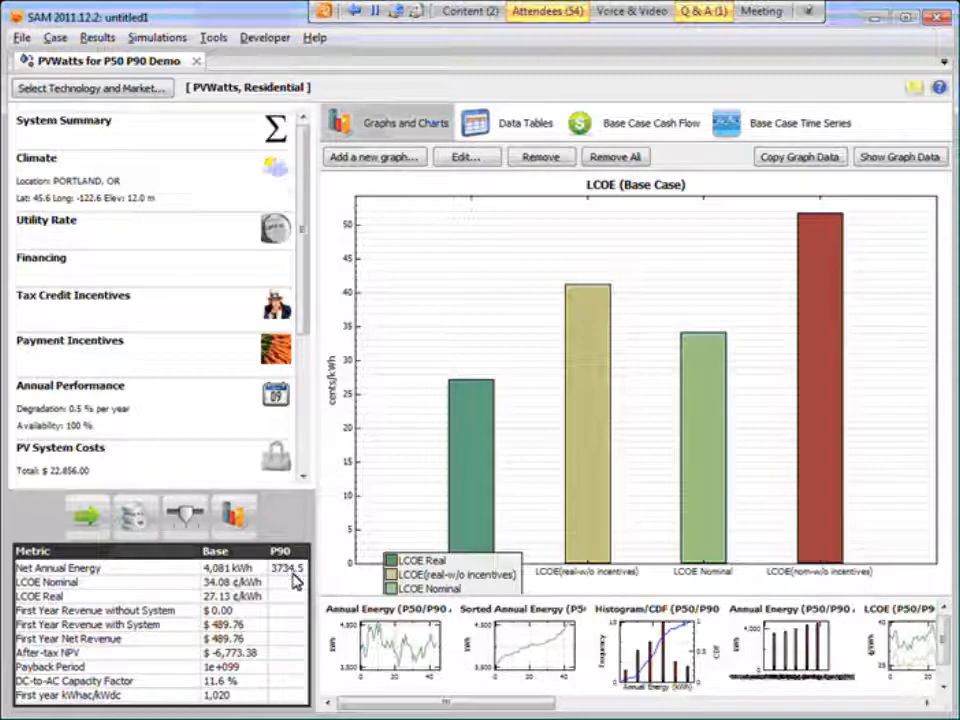
{"action": "mouse_move", "coordinate": [293, 582]}
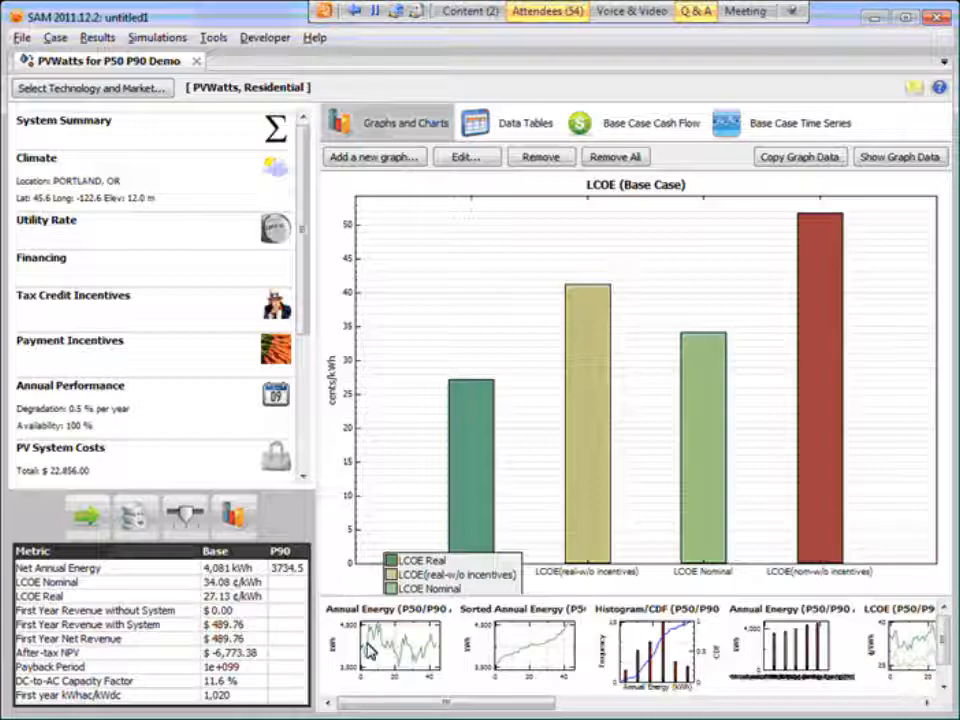
{"action": "mouse_move", "coordinate": [480, 650]}
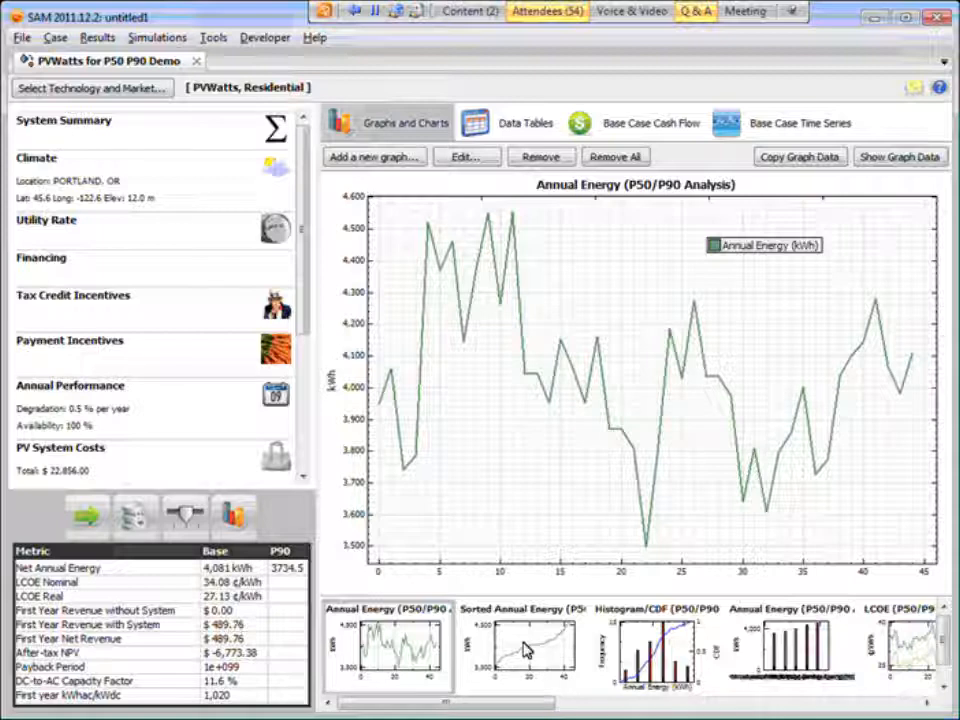
Step: View the Sorted Annual Energy graph, then the Histogram/CDF (P50/P90 Analysis) chart
{"action": "left_click", "coordinate": [522, 651]}
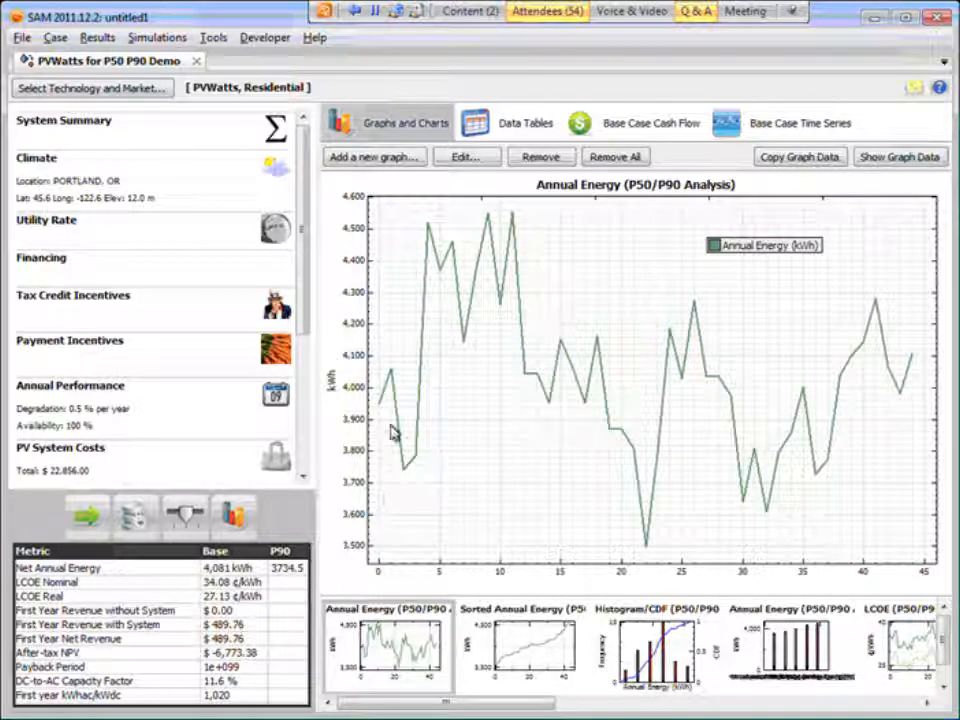
{"action": "left_click", "coordinate": [523, 660]}
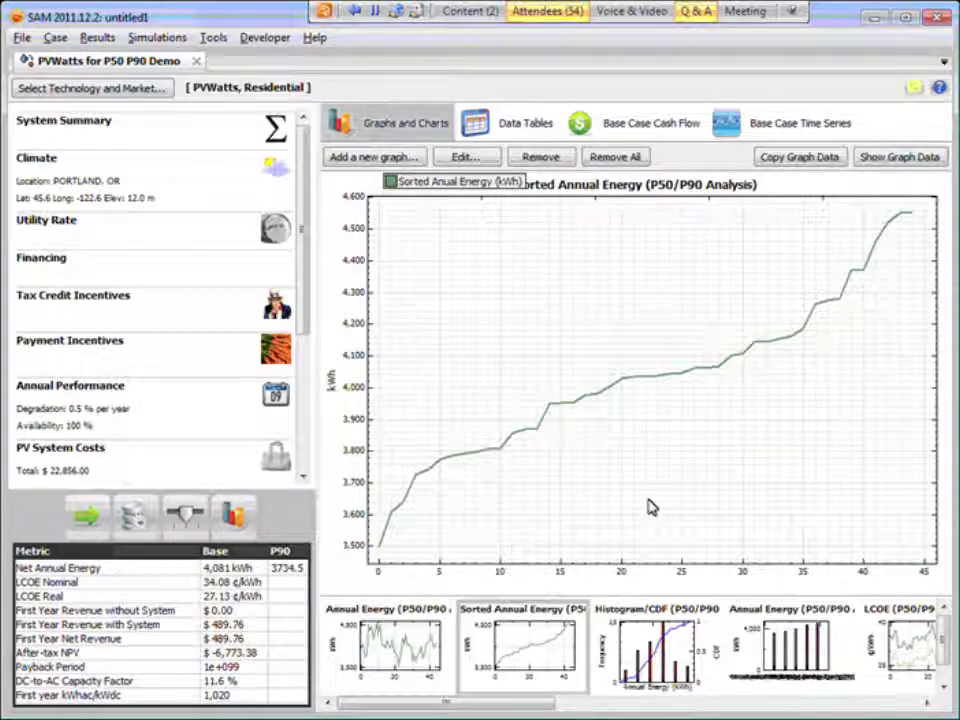
{"action": "left_click", "coordinate": [652, 660]}
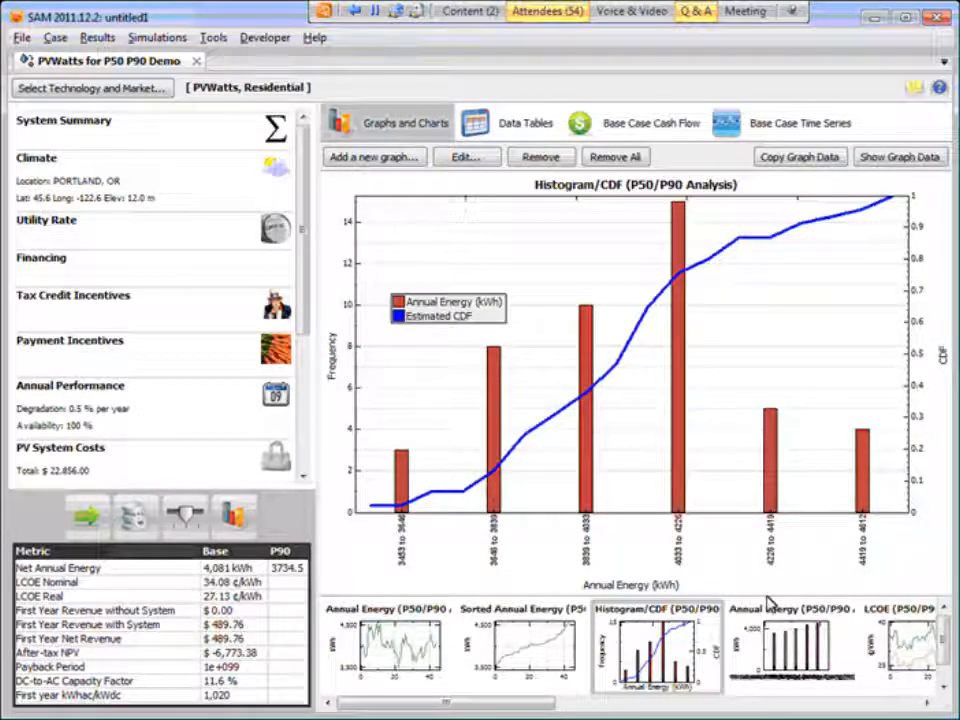
{"action": "mouse_move", "coordinate": [352, 490]}
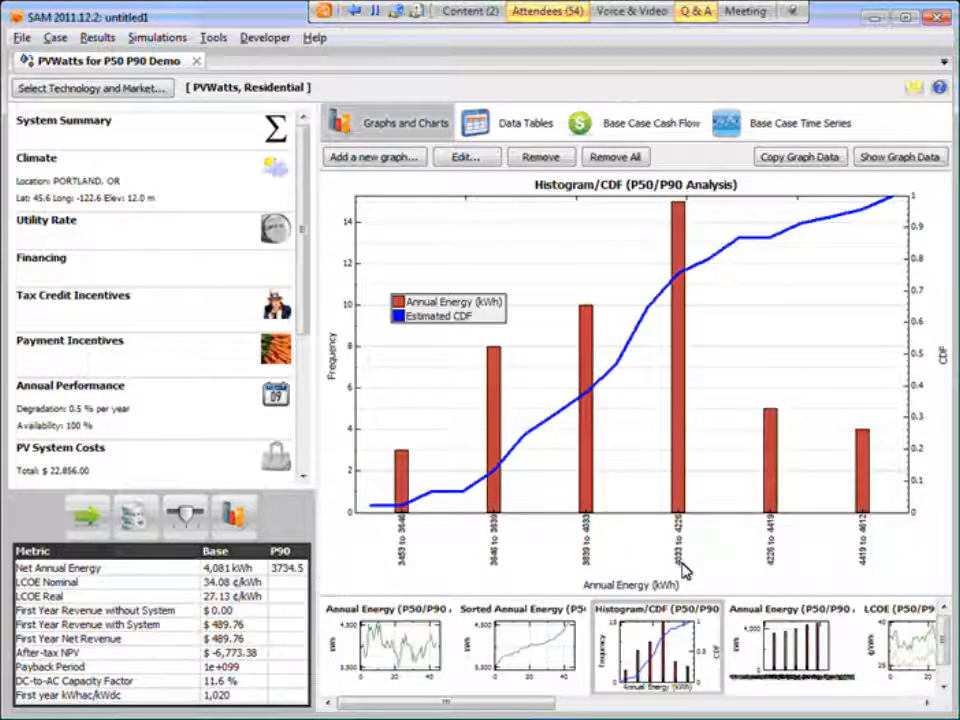
{"action": "mouse_move", "coordinate": [690, 533]}
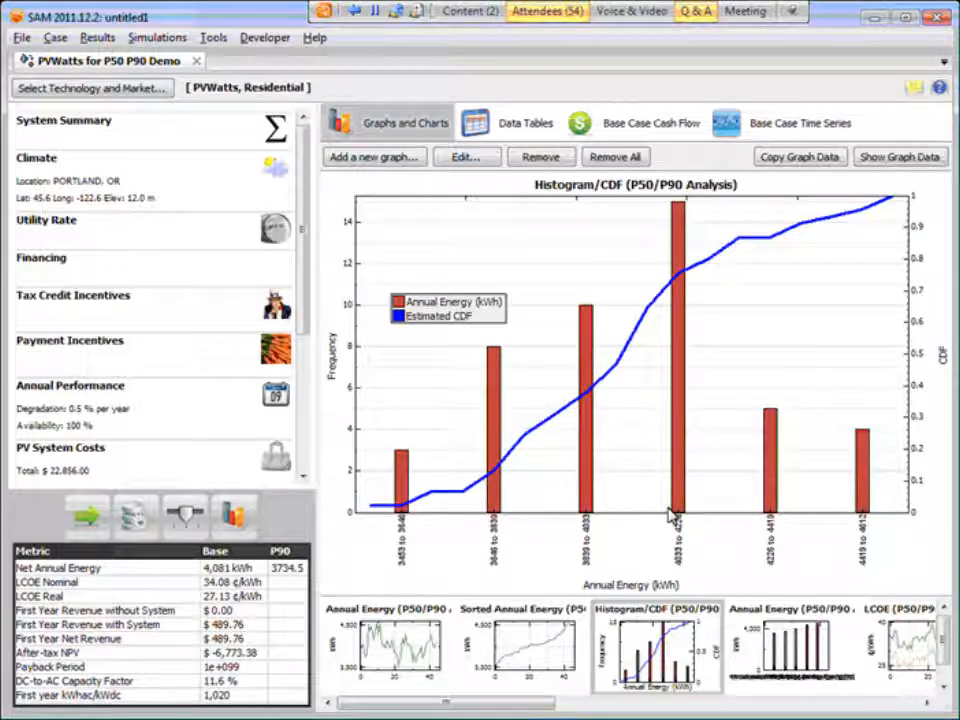
{"action": "mouse_move", "coordinate": [640, 415]}
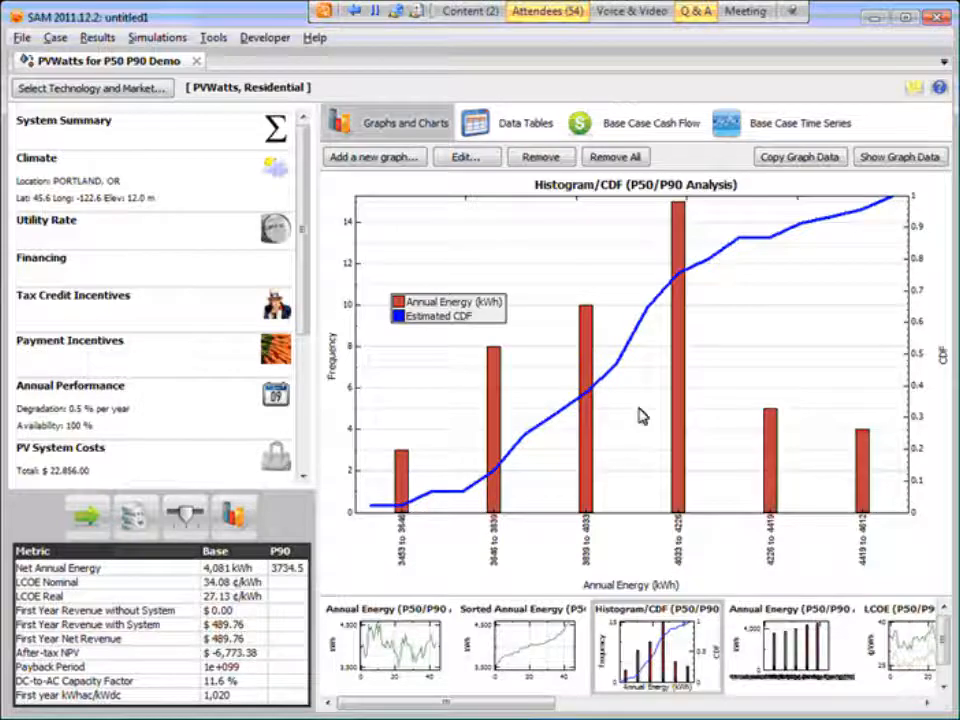
{"action": "mouse_move", "coordinate": [675, 210]}
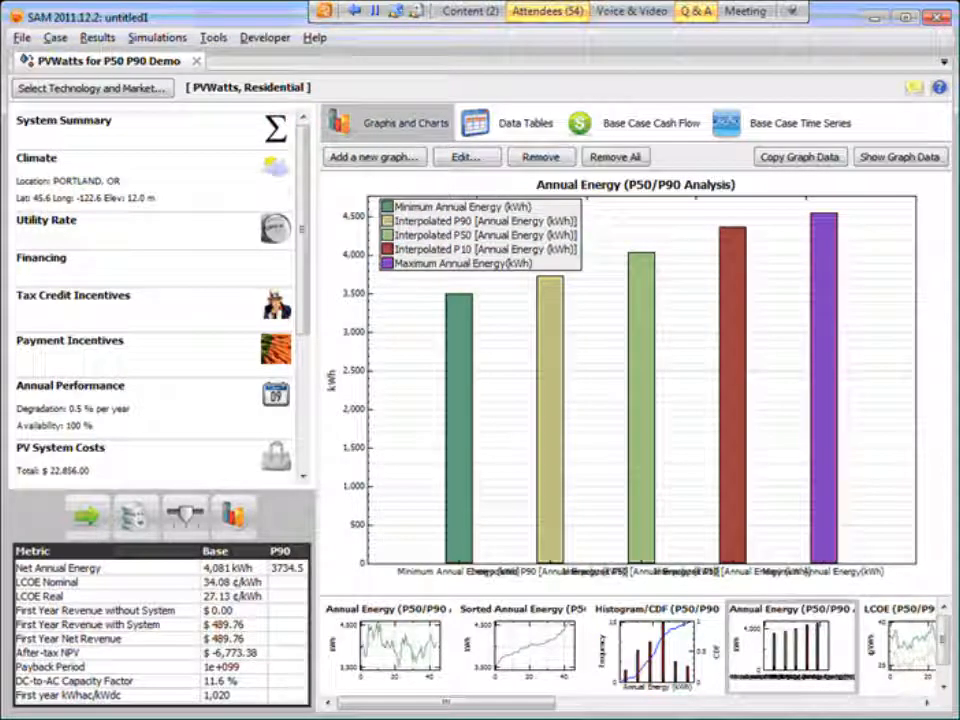
{"action": "mouse_move", "coordinate": [557, 347]}
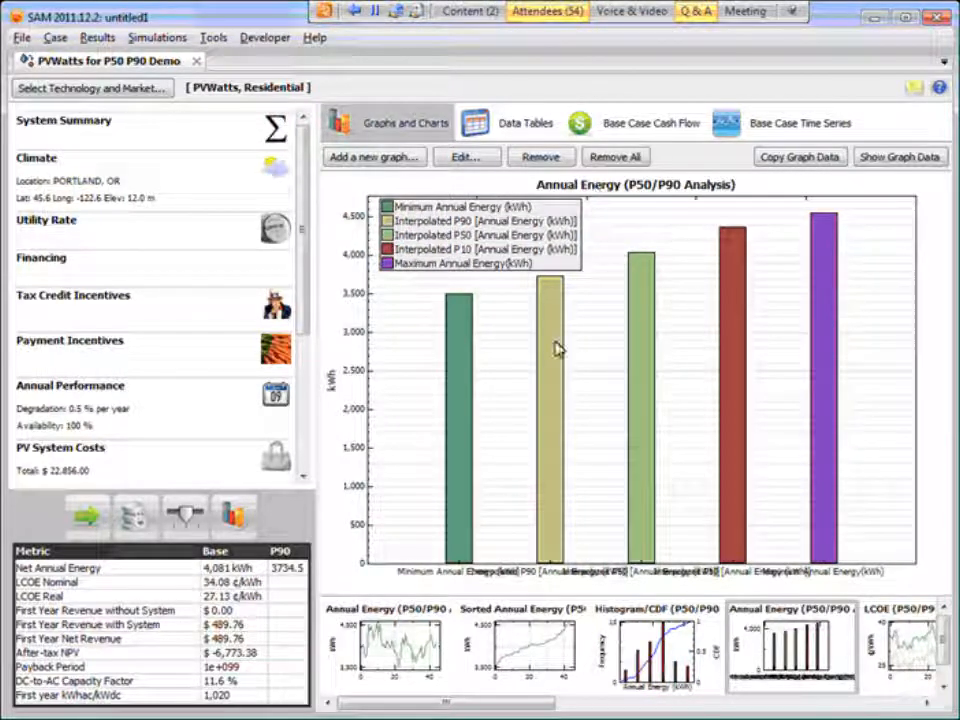
{"action": "mouse_move", "coordinate": [462, 296]}
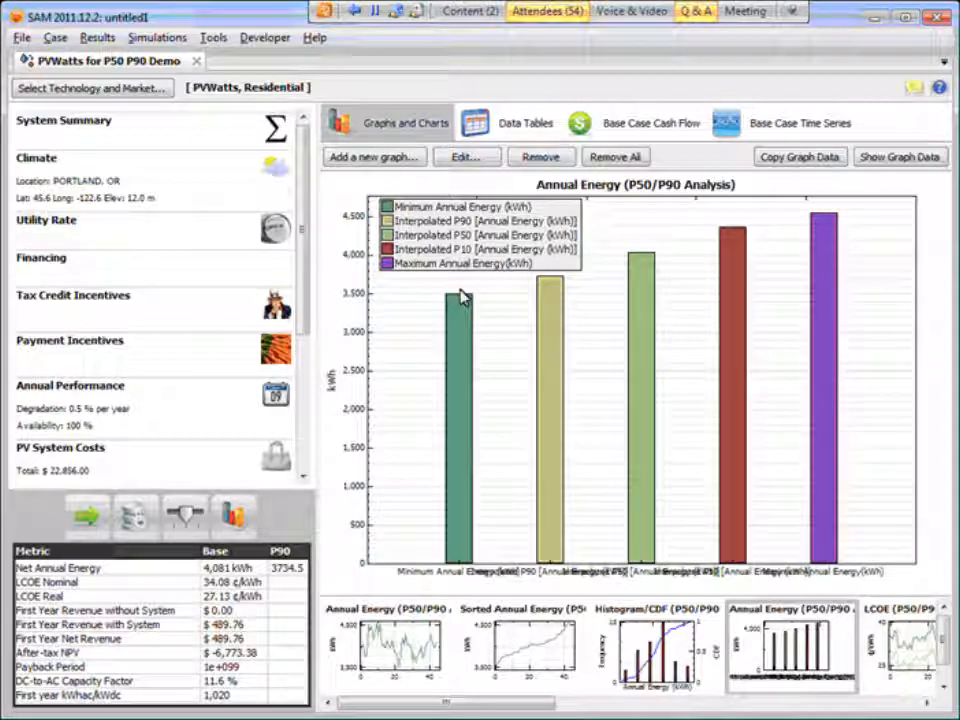
{"action": "mouse_move", "coordinate": [838, 560]}
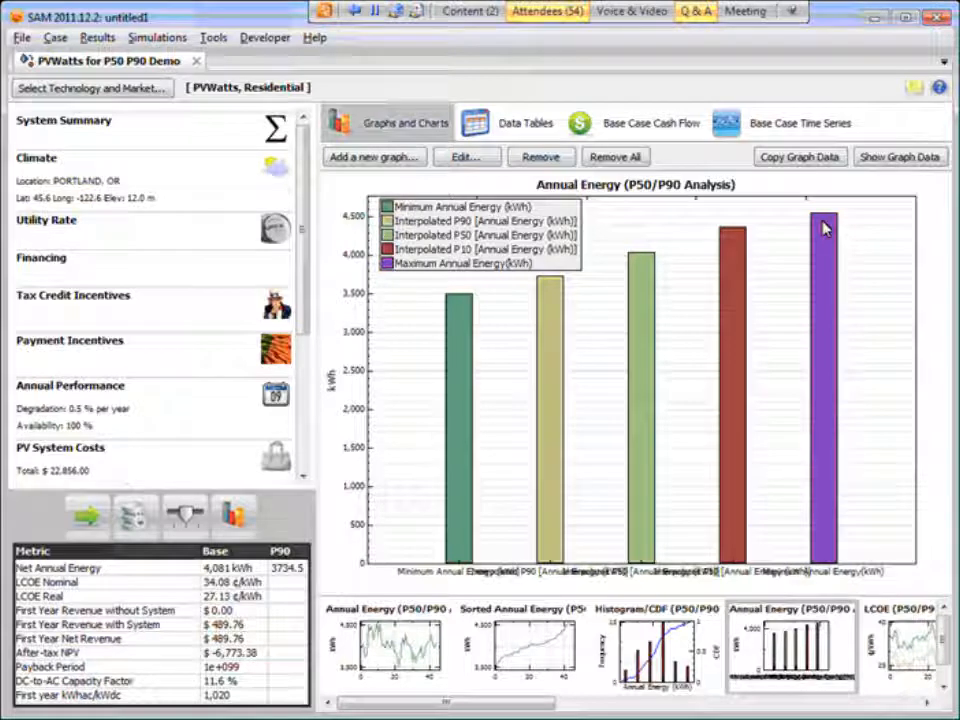
{"action": "mouse_move", "coordinate": [650, 458]}
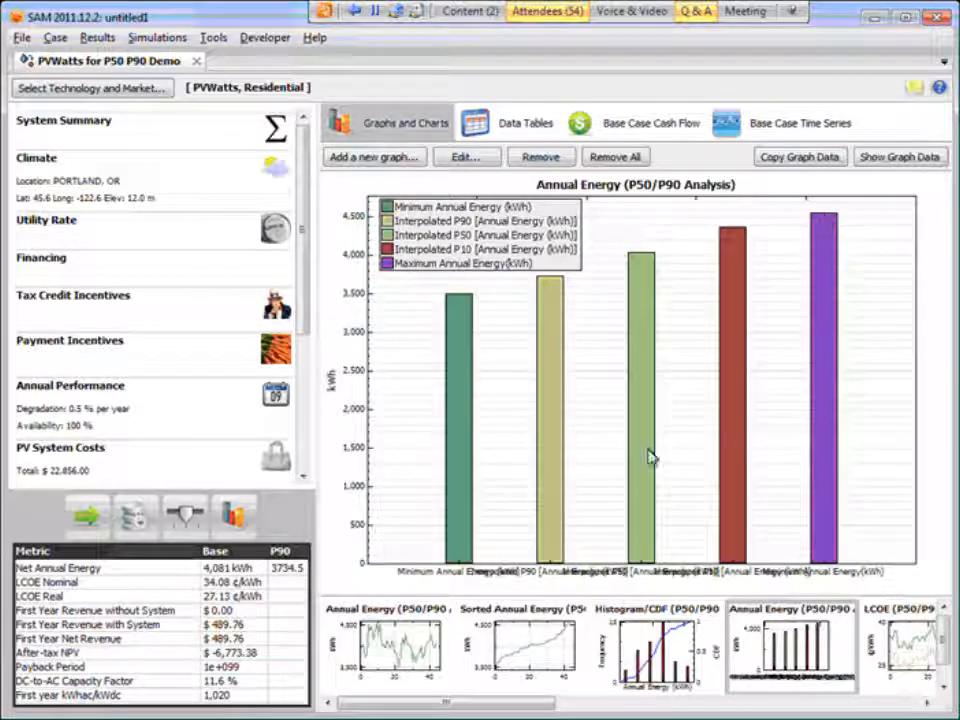
{"action": "mouse_move", "coordinate": [549, 513]}
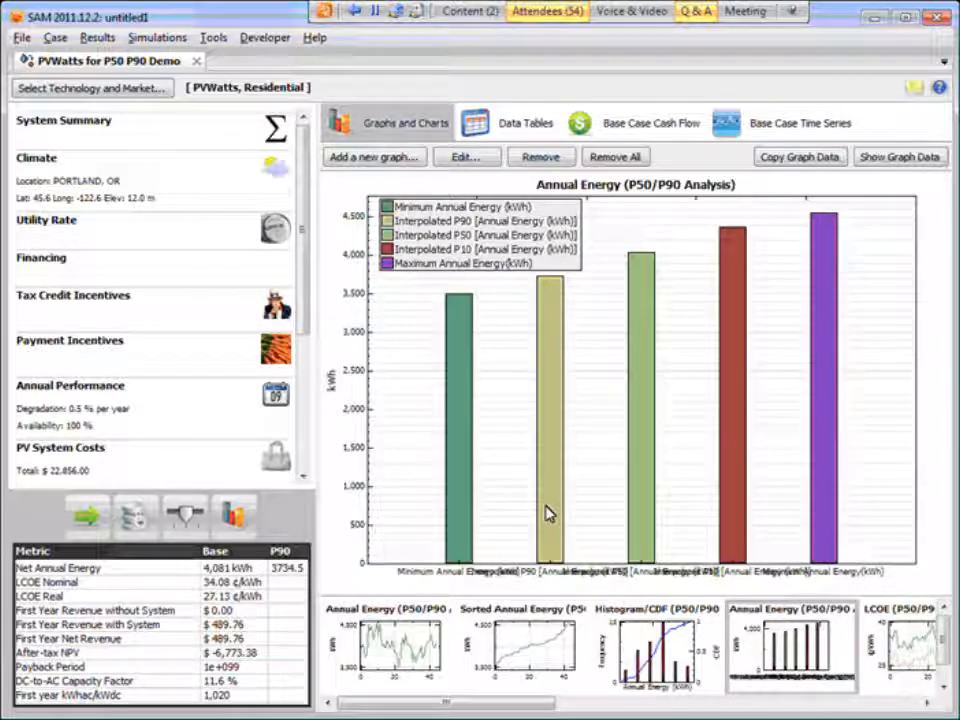
{"action": "mouse_move", "coordinate": [751, 500]}
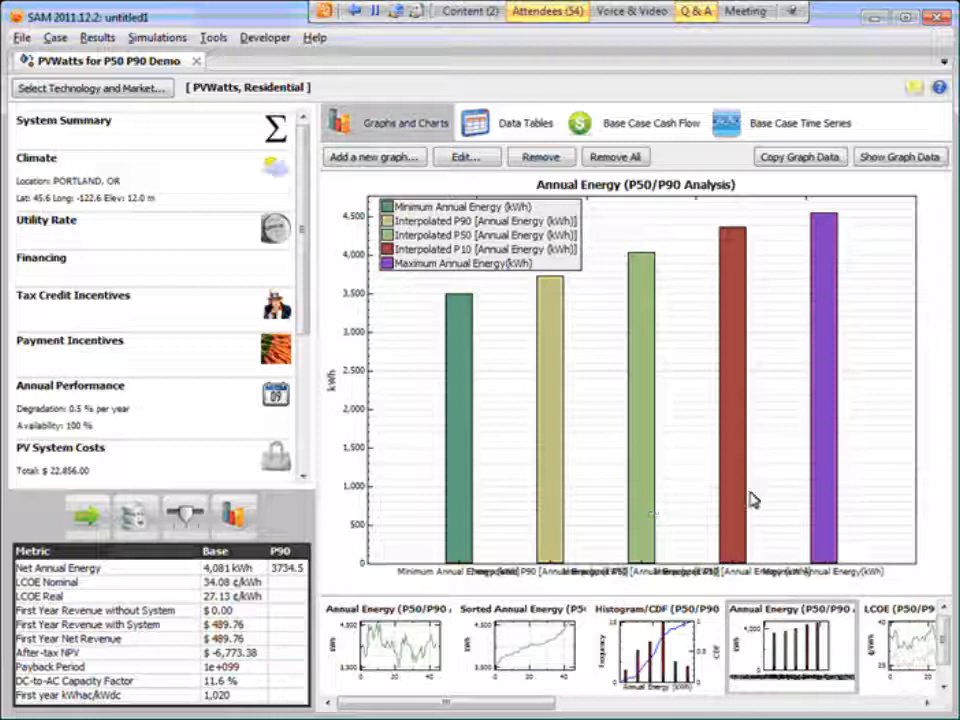
{"action": "mouse_move", "coordinate": [546, 313]}
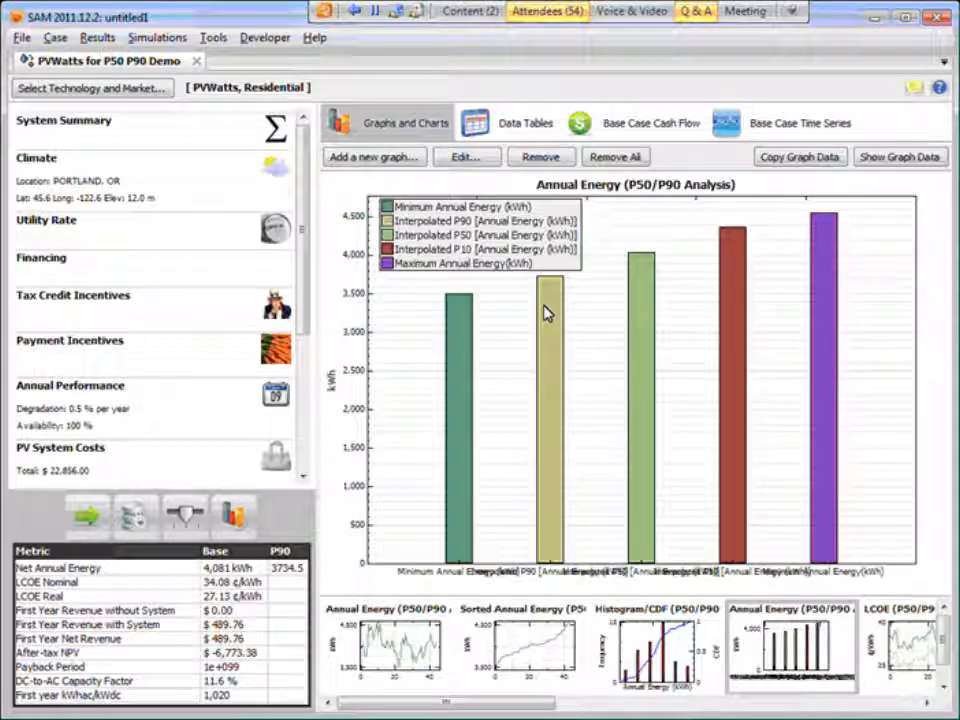
{"action": "mouse_move", "coordinate": [540, 285]}
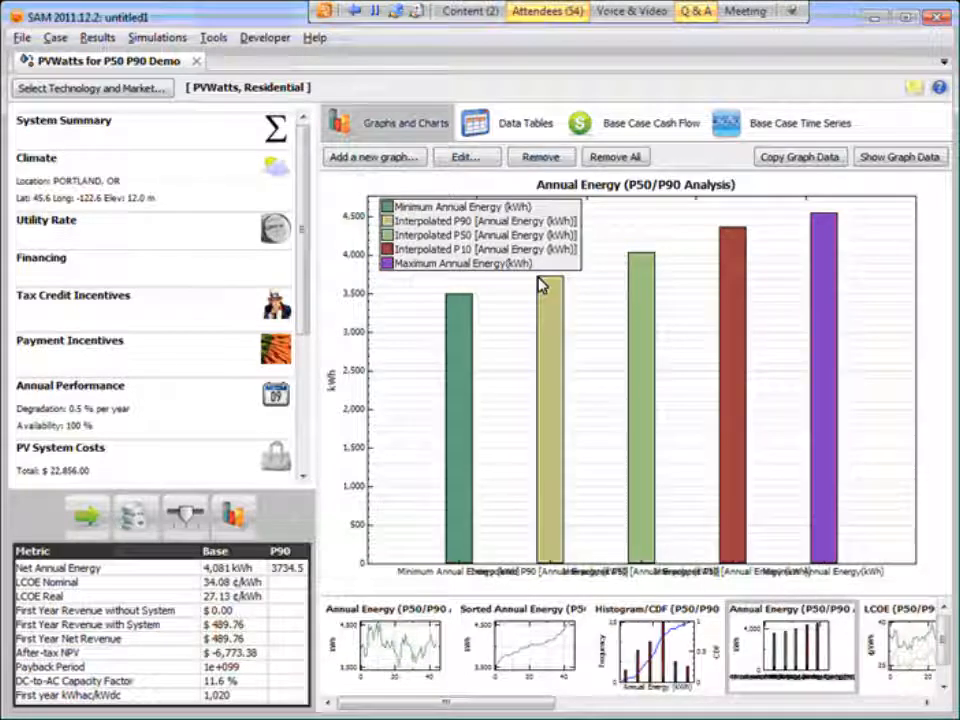
{"action": "mouse_move", "coordinate": [375, 300]}
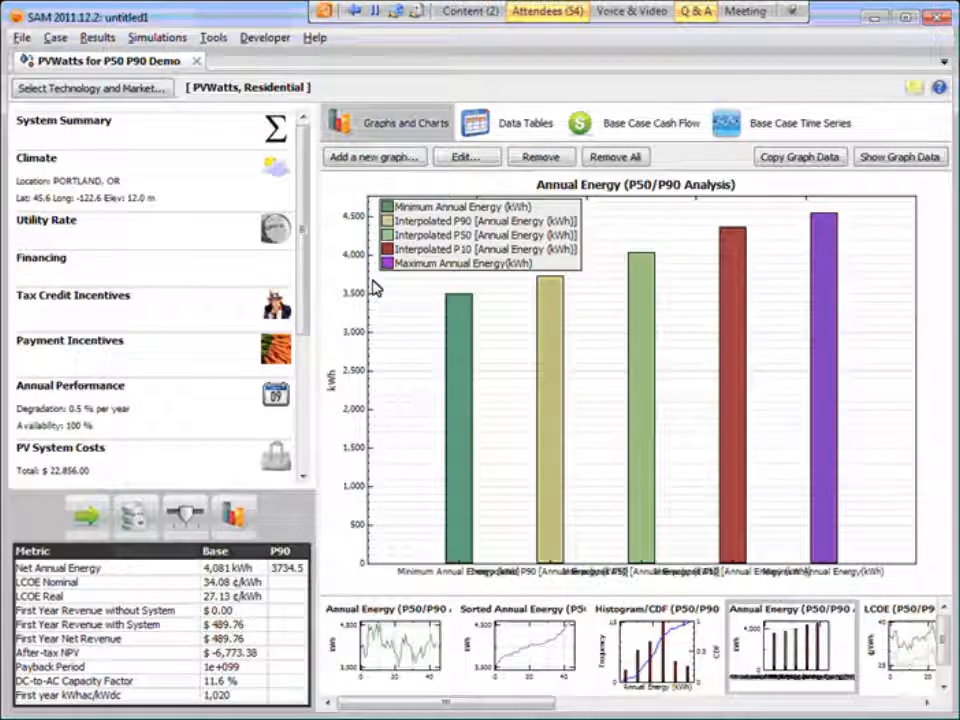
{"action": "mouse_move", "coordinate": [554, 283]}
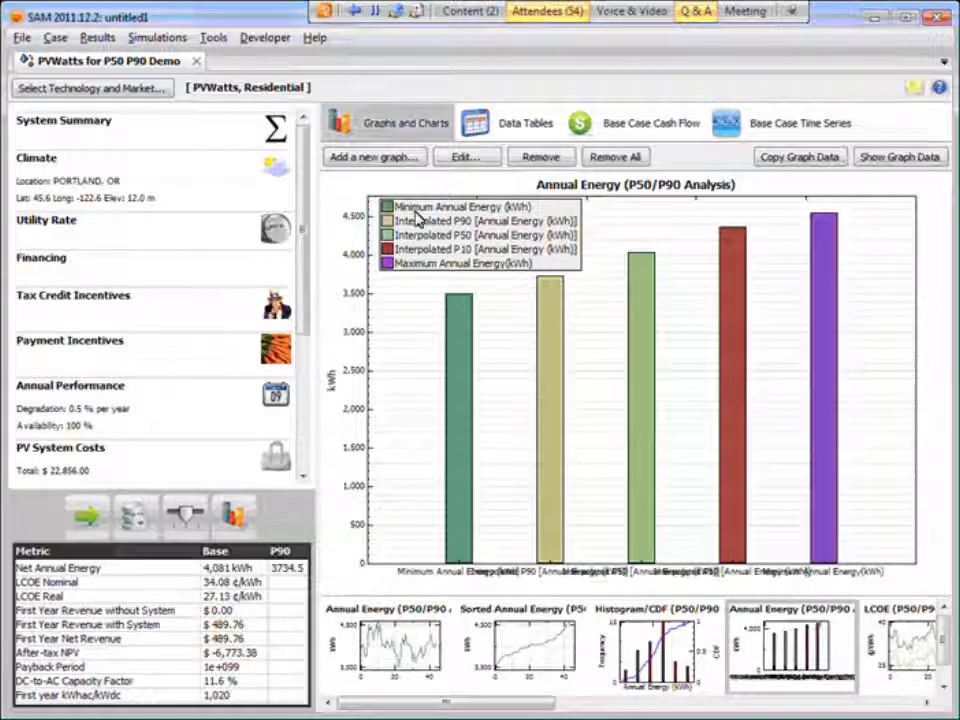
{"action": "mouse_move", "coordinate": [742, 247]}
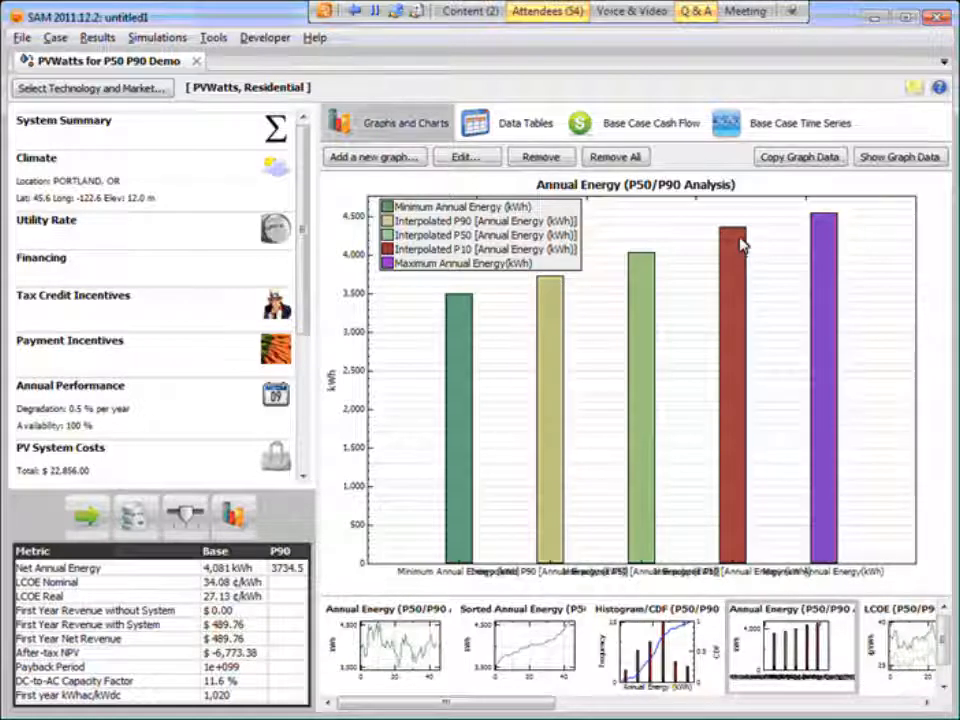
{"action": "mouse_move", "coordinate": [722, 227]}
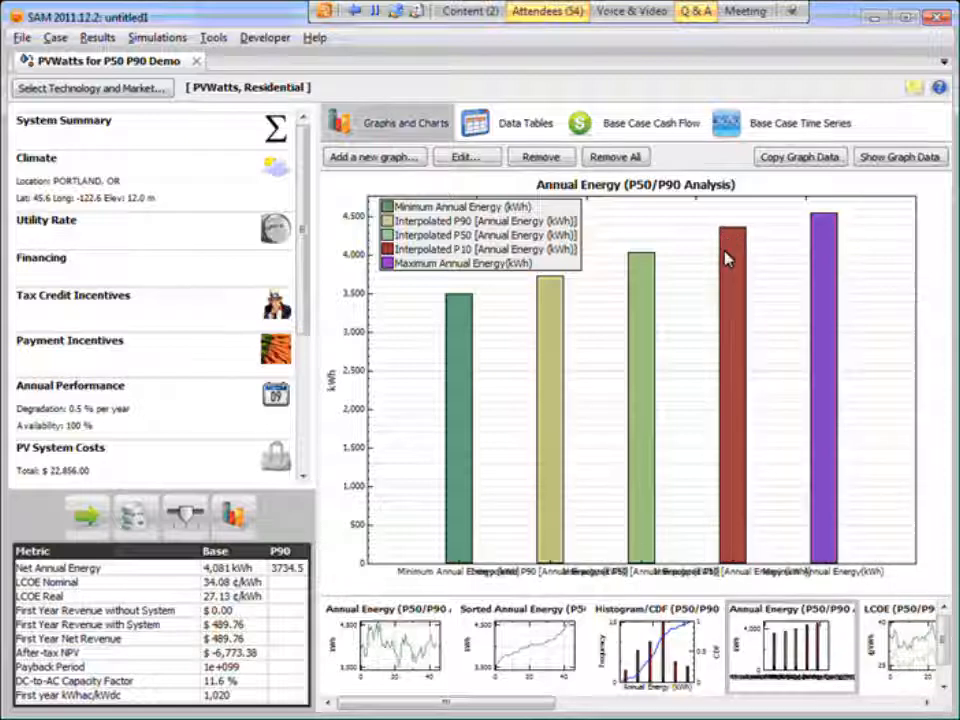
{"action": "mouse_move", "coordinate": [648, 277]}
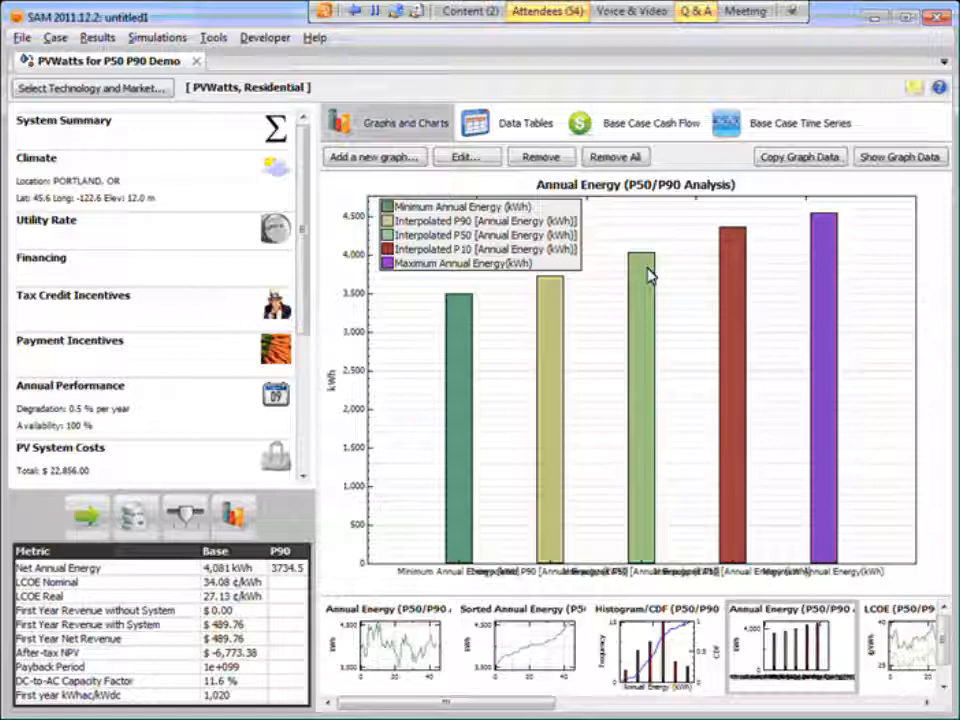
{"action": "mouse_move", "coordinate": [660, 259]}
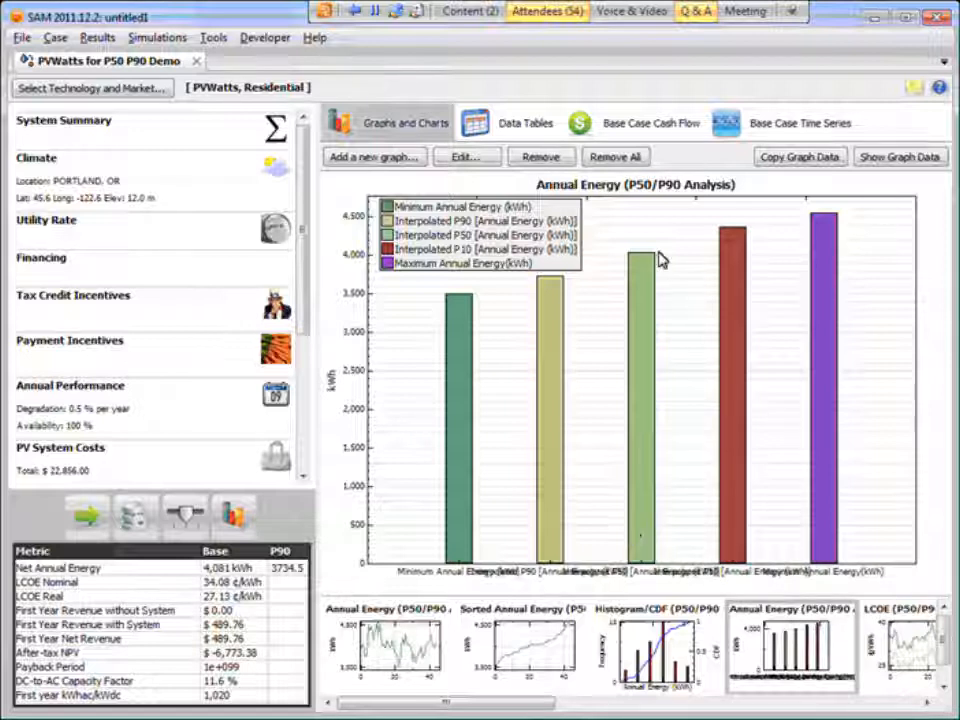
{"action": "mouse_move", "coordinate": [372, 262]}
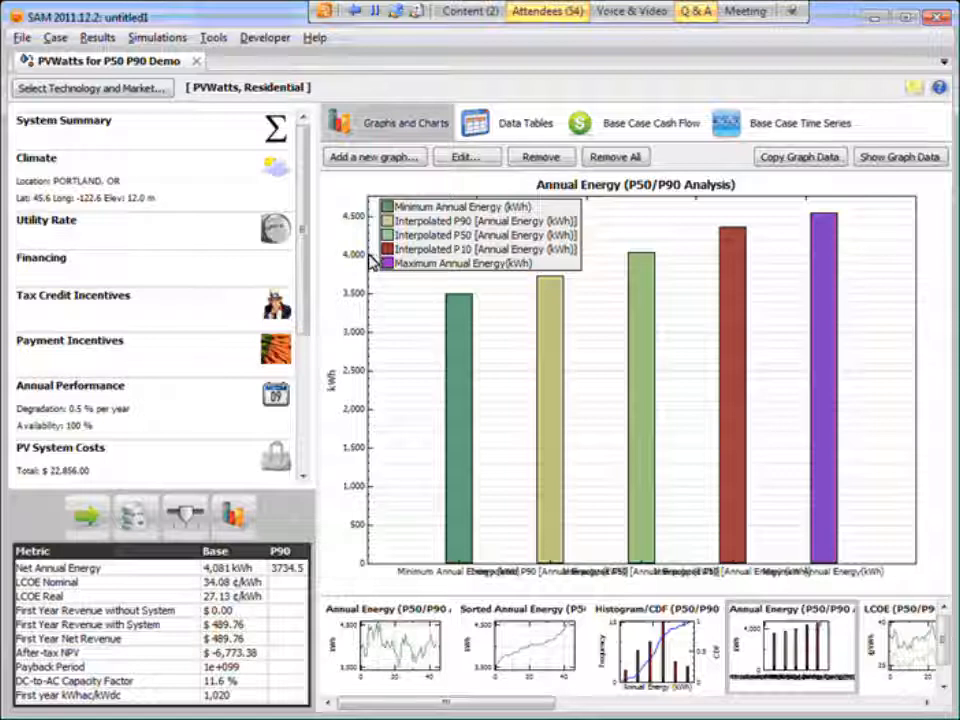
{"action": "mouse_move", "coordinate": [665, 265]}
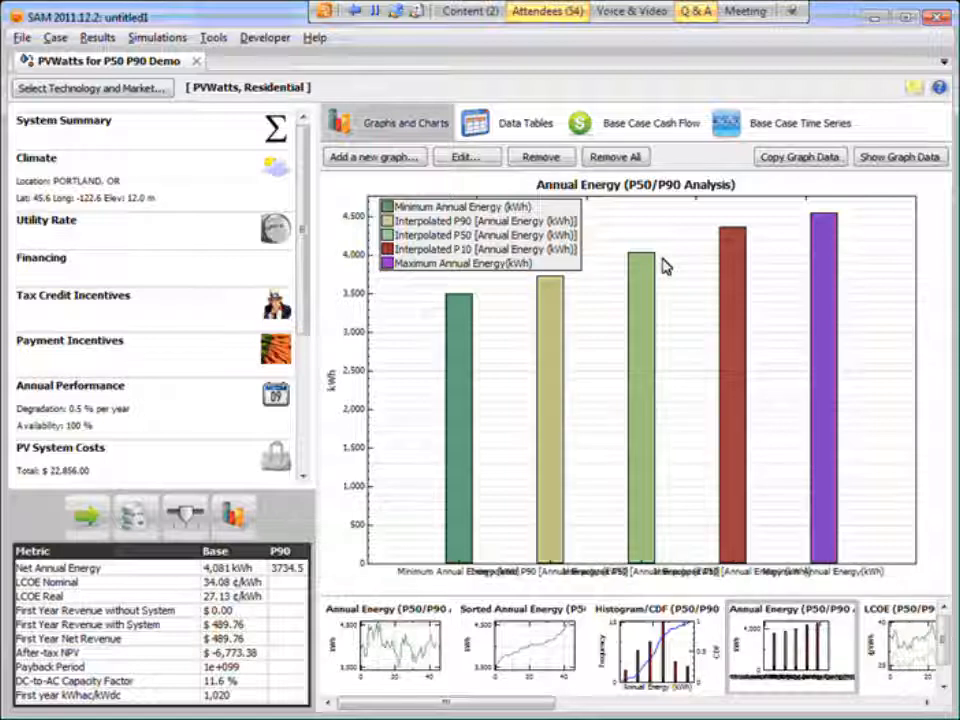
{"action": "mouse_move", "coordinate": [660, 263]}
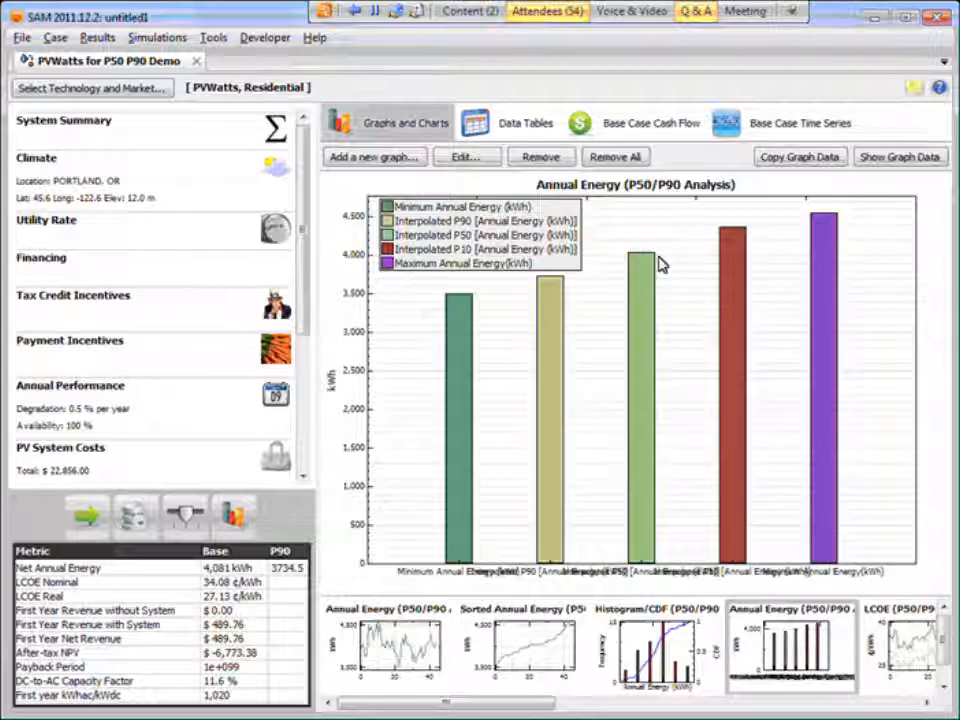
{"action": "mouse_move", "coordinate": [193, 566]}
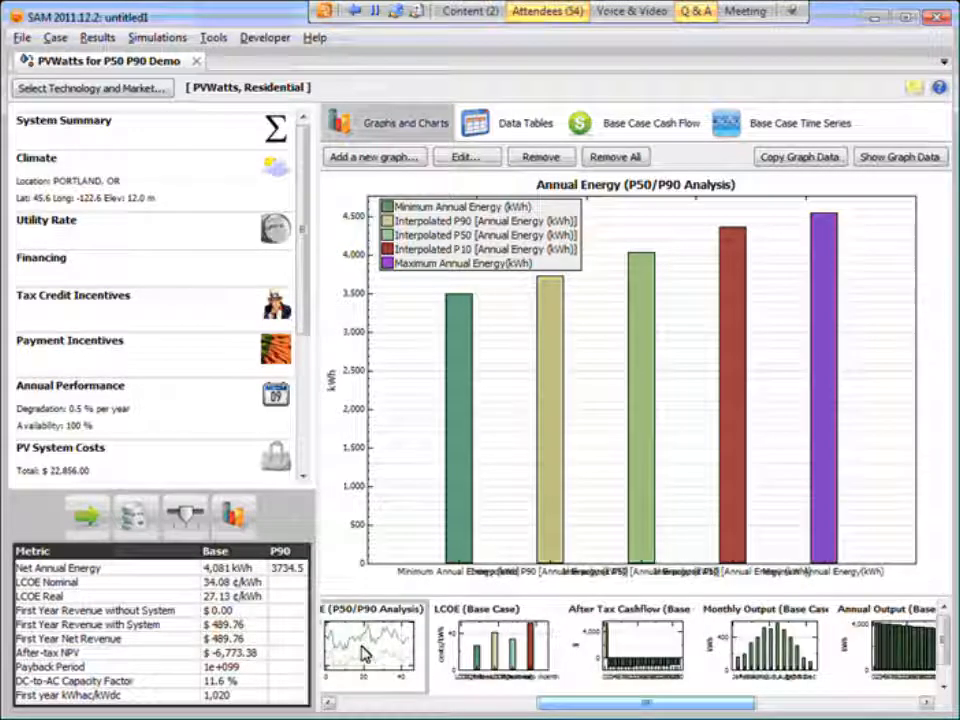
Step: View the LCOE (Base Case) and LCOE (P50/P90 Analysis) graphs, then return to Histogram/CDF
{"action": "left_click", "coordinate": [497, 660]}
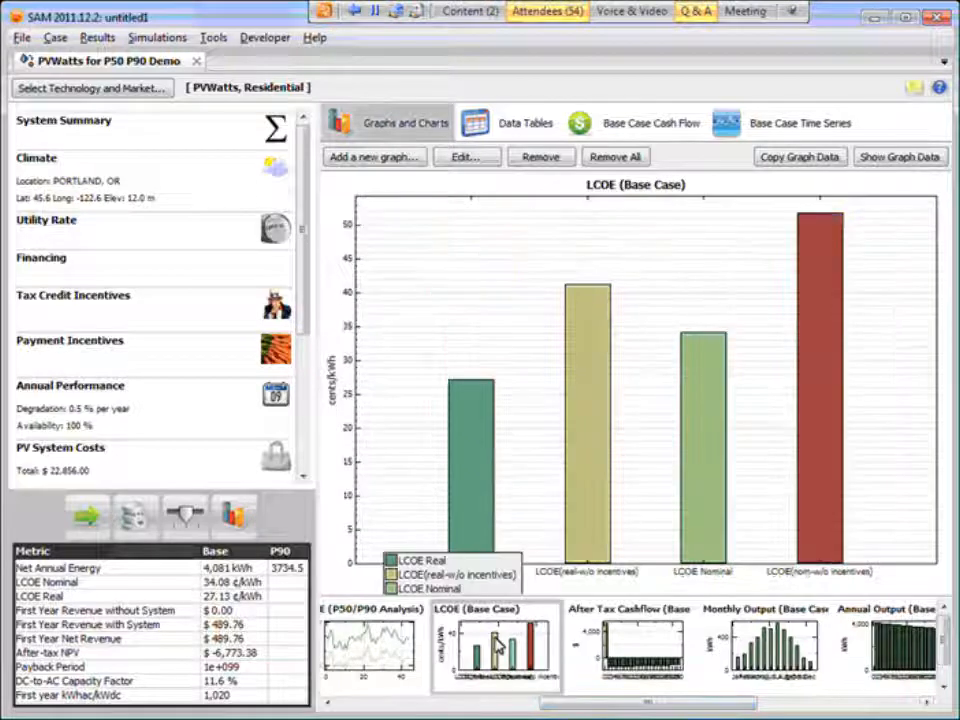
{"action": "left_click", "coordinate": [368, 653]}
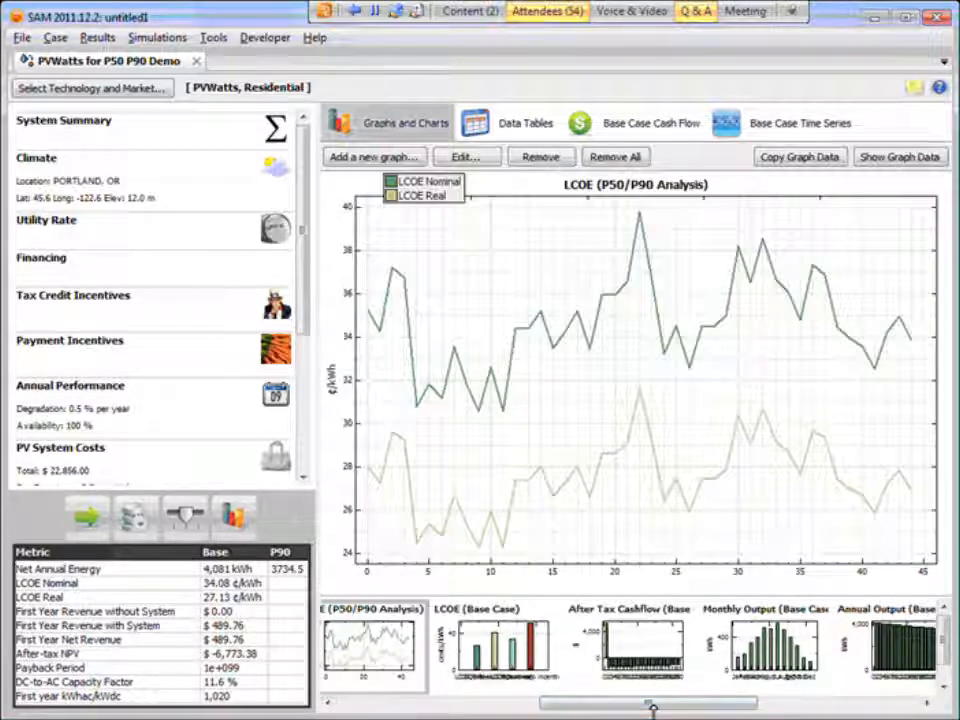
{"action": "left_click", "coordinate": [477, 655]}
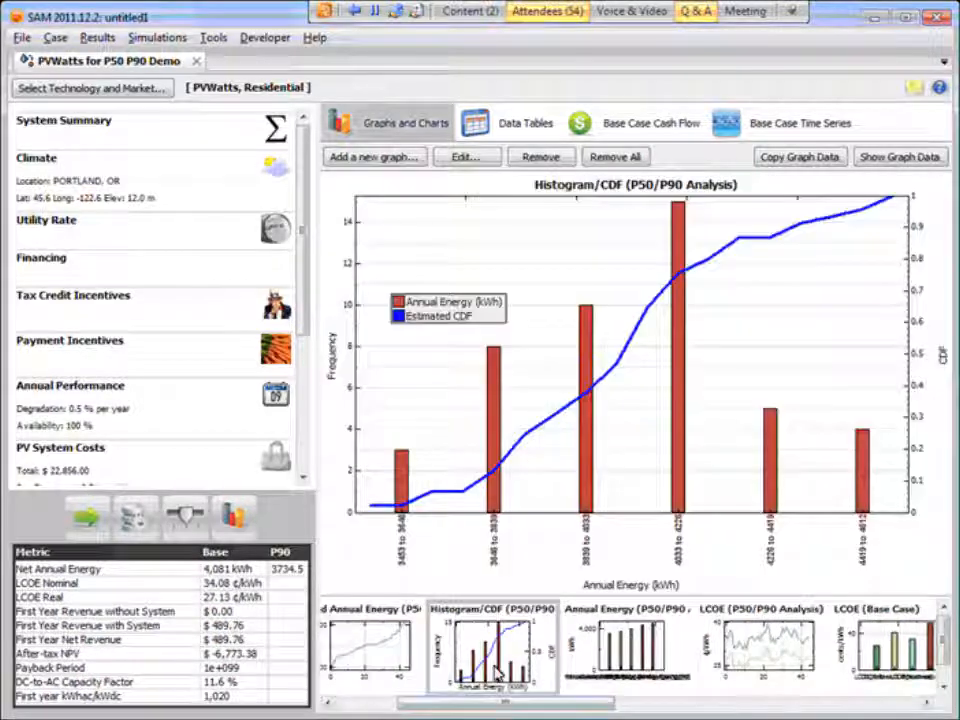